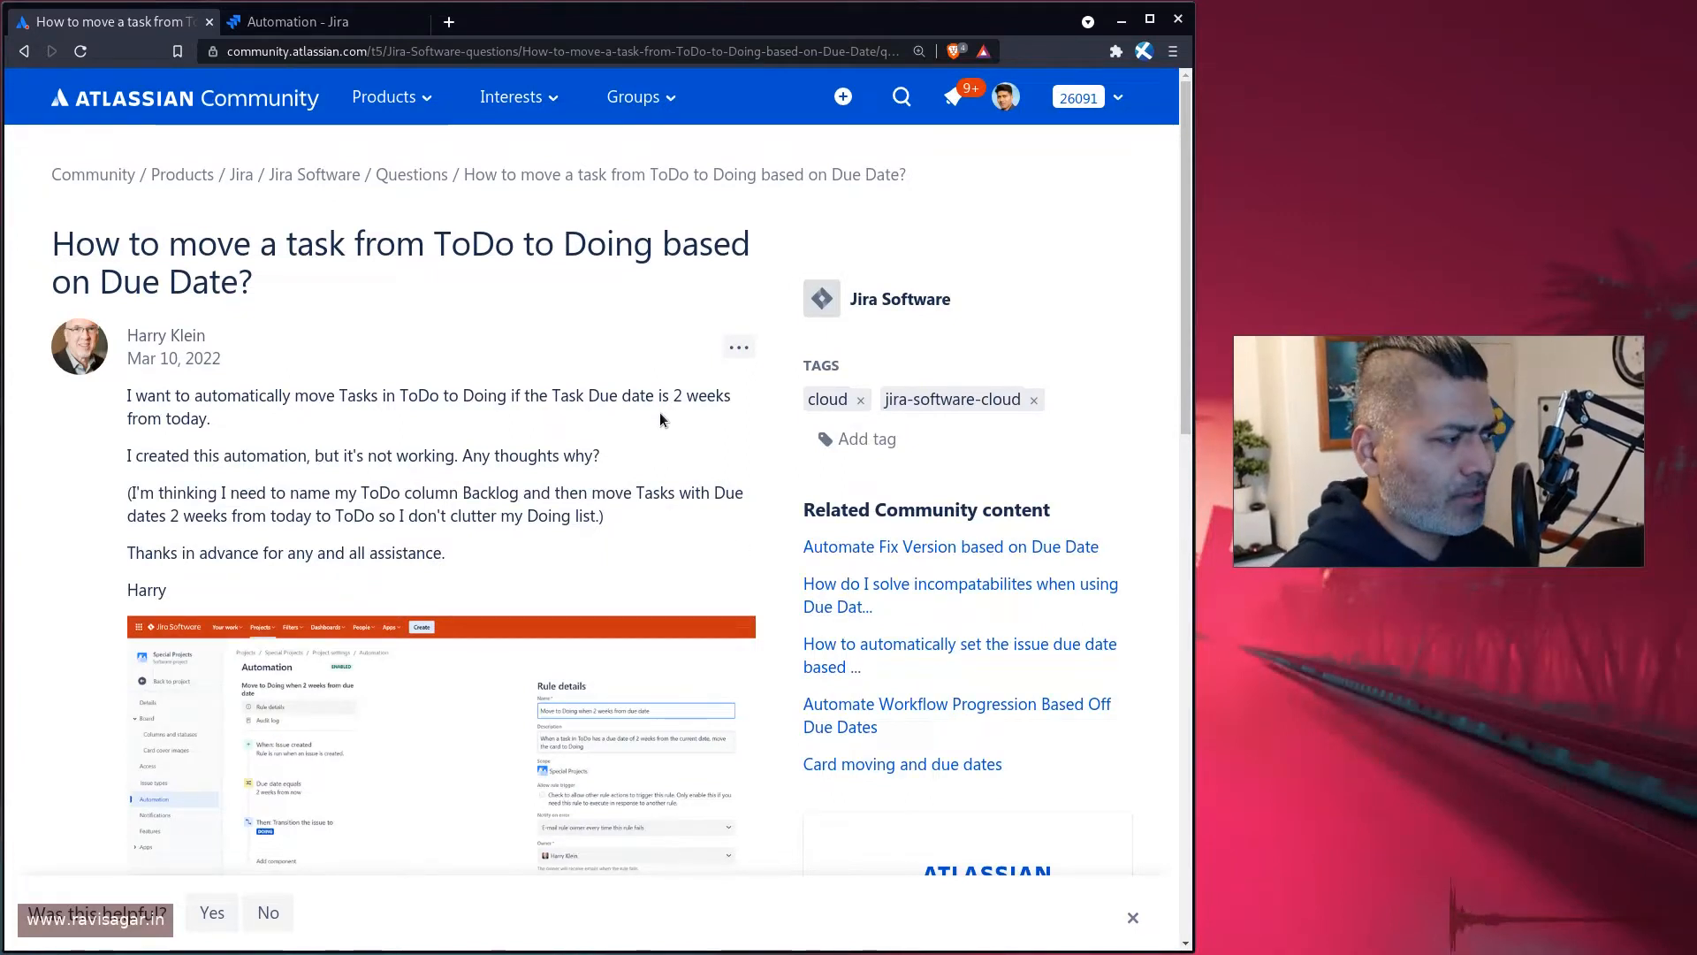
{"action": "mouse_move", "coordinate": [593, 348]}
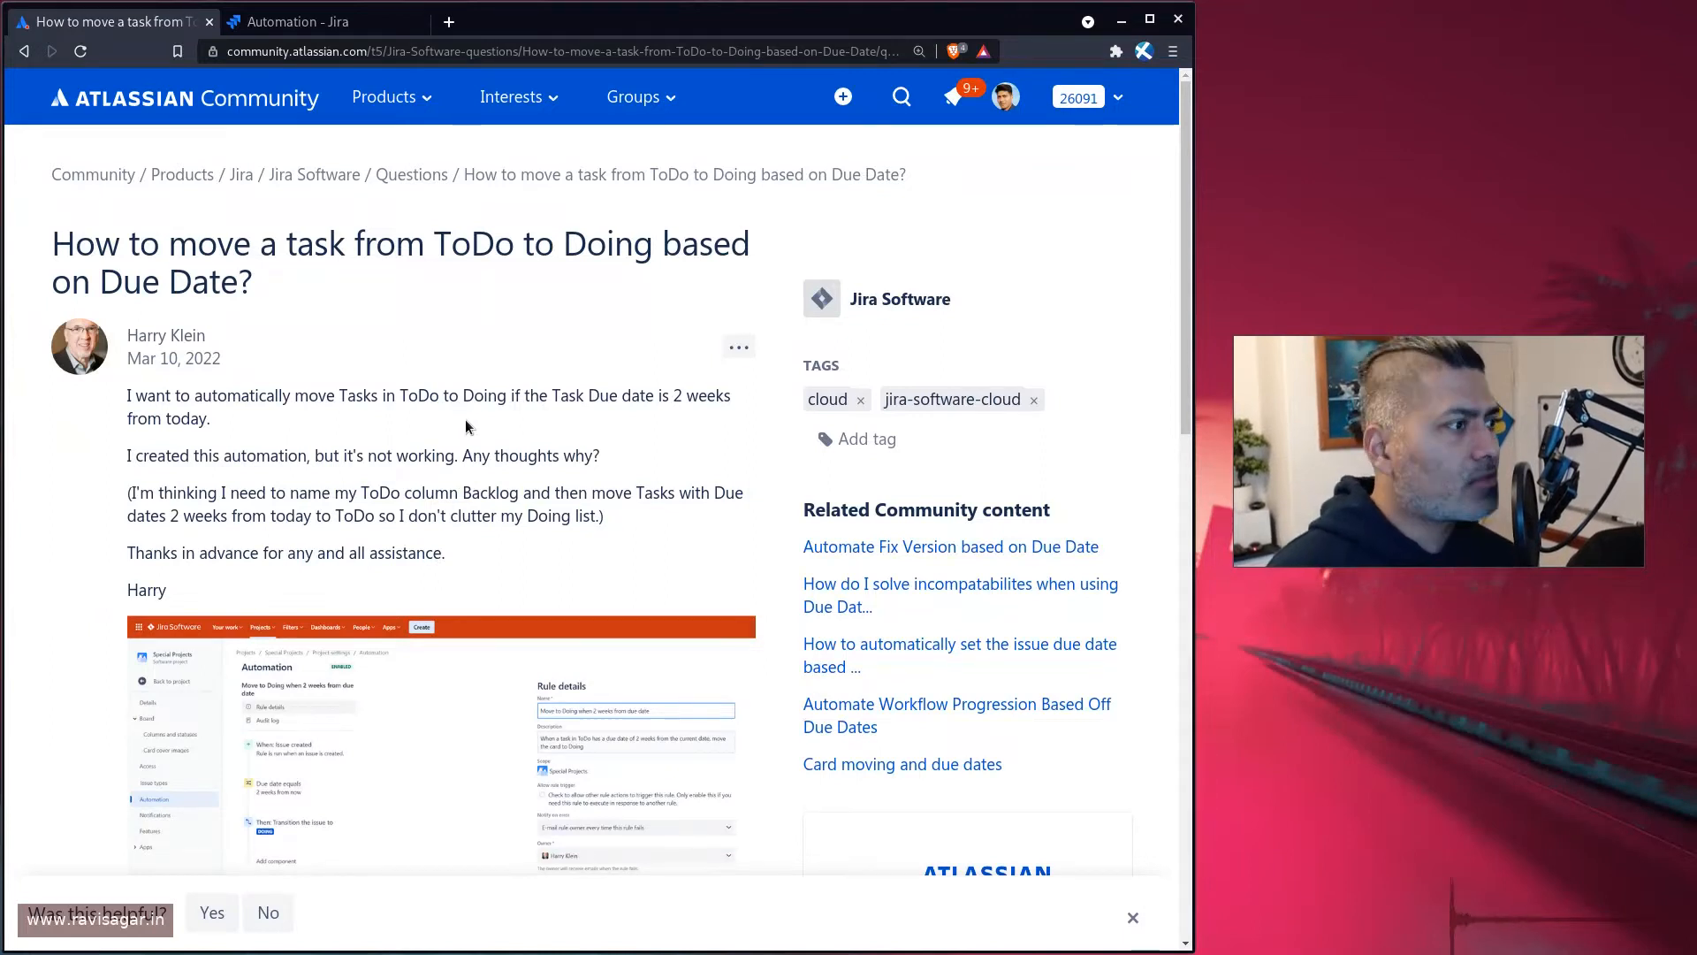
- Enlarge and scroll through the community question's attached rule screenshot
{"action": "scroll", "scroll_direction": "down", "scroll_amount": 3}
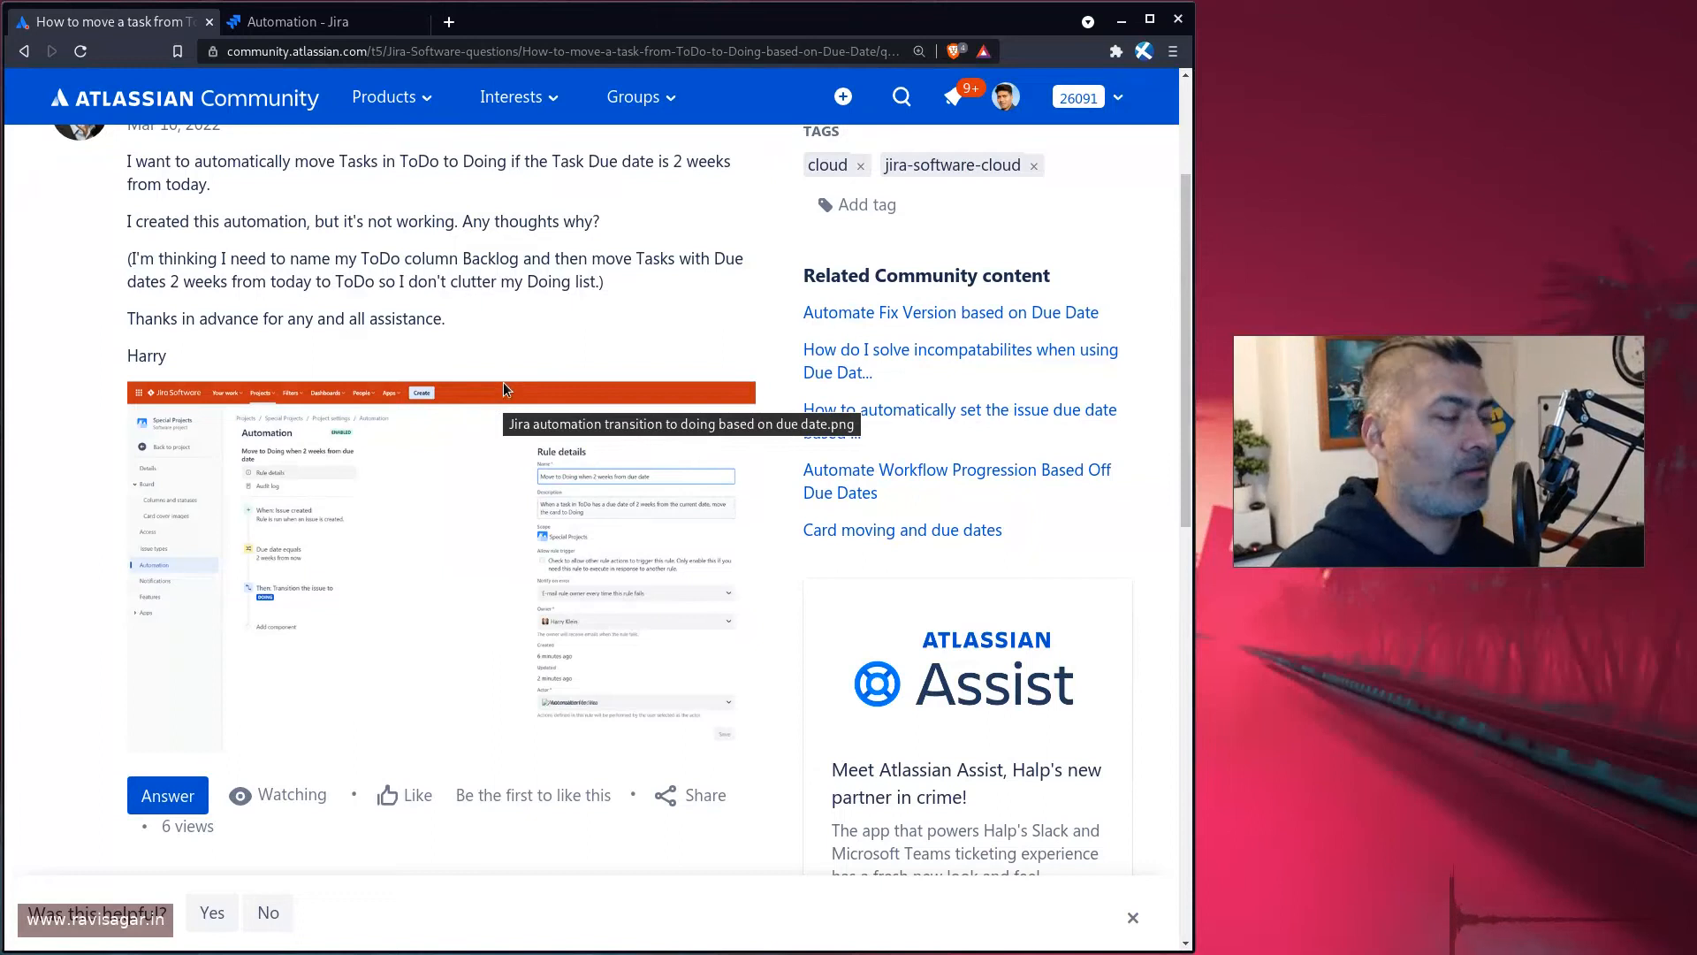
{"action": "mouse_move", "coordinate": [509, 399]}
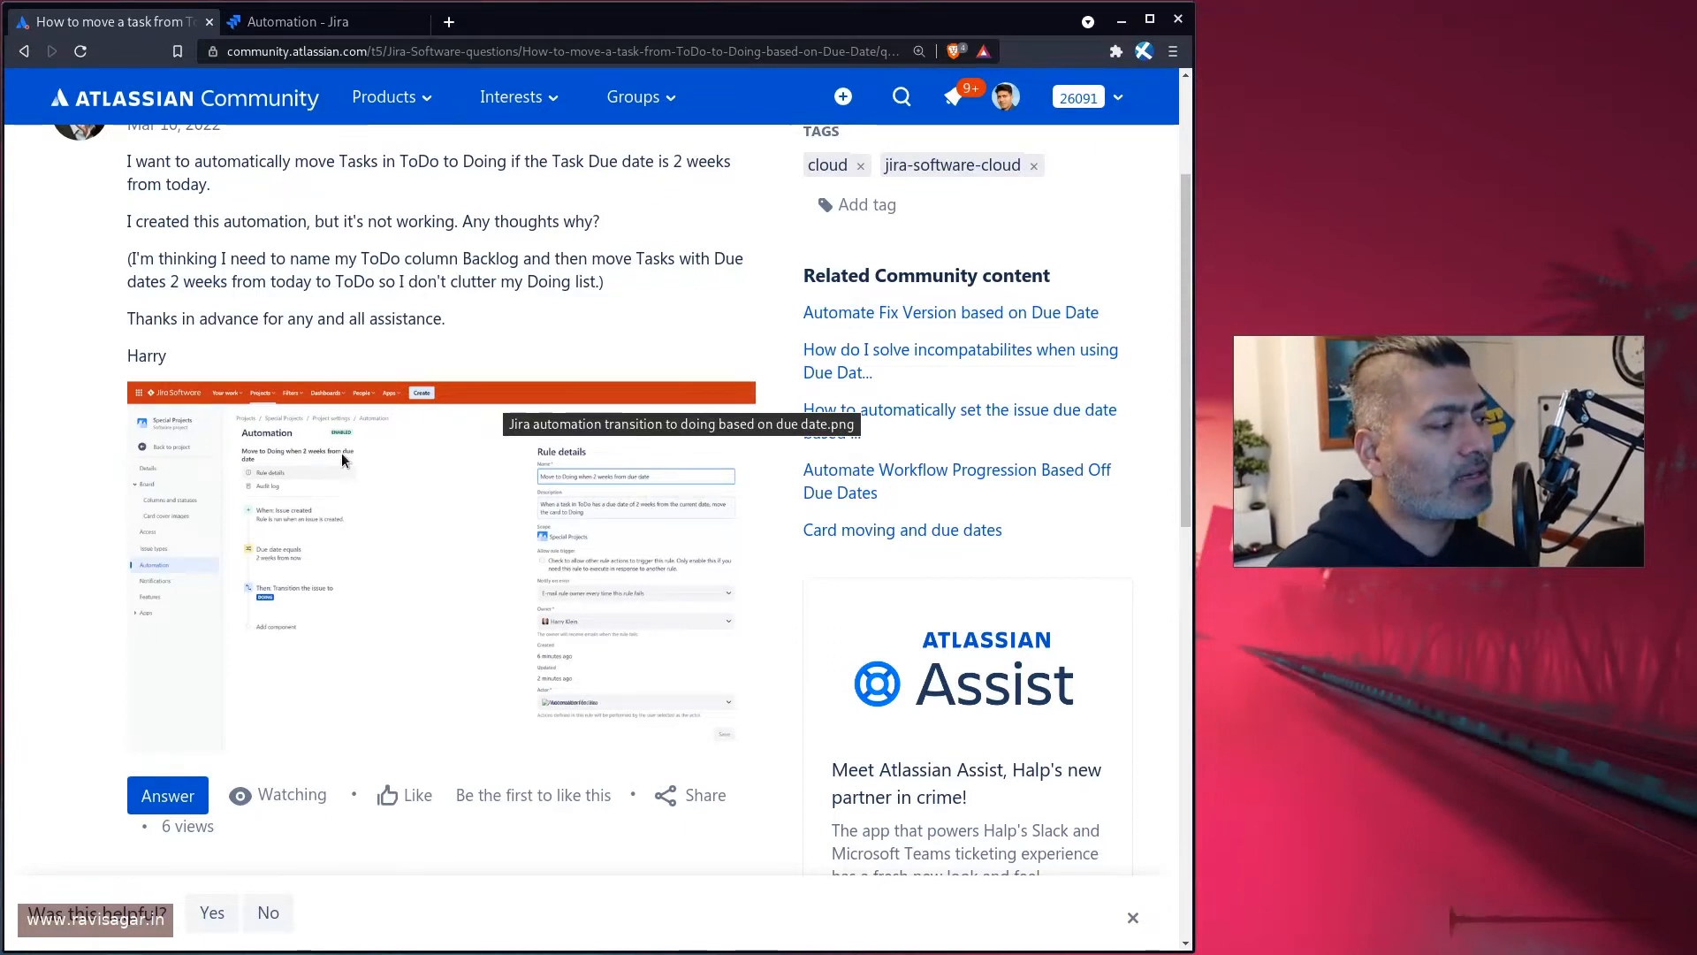
{"action": "mouse_move", "coordinate": [574, 426]}
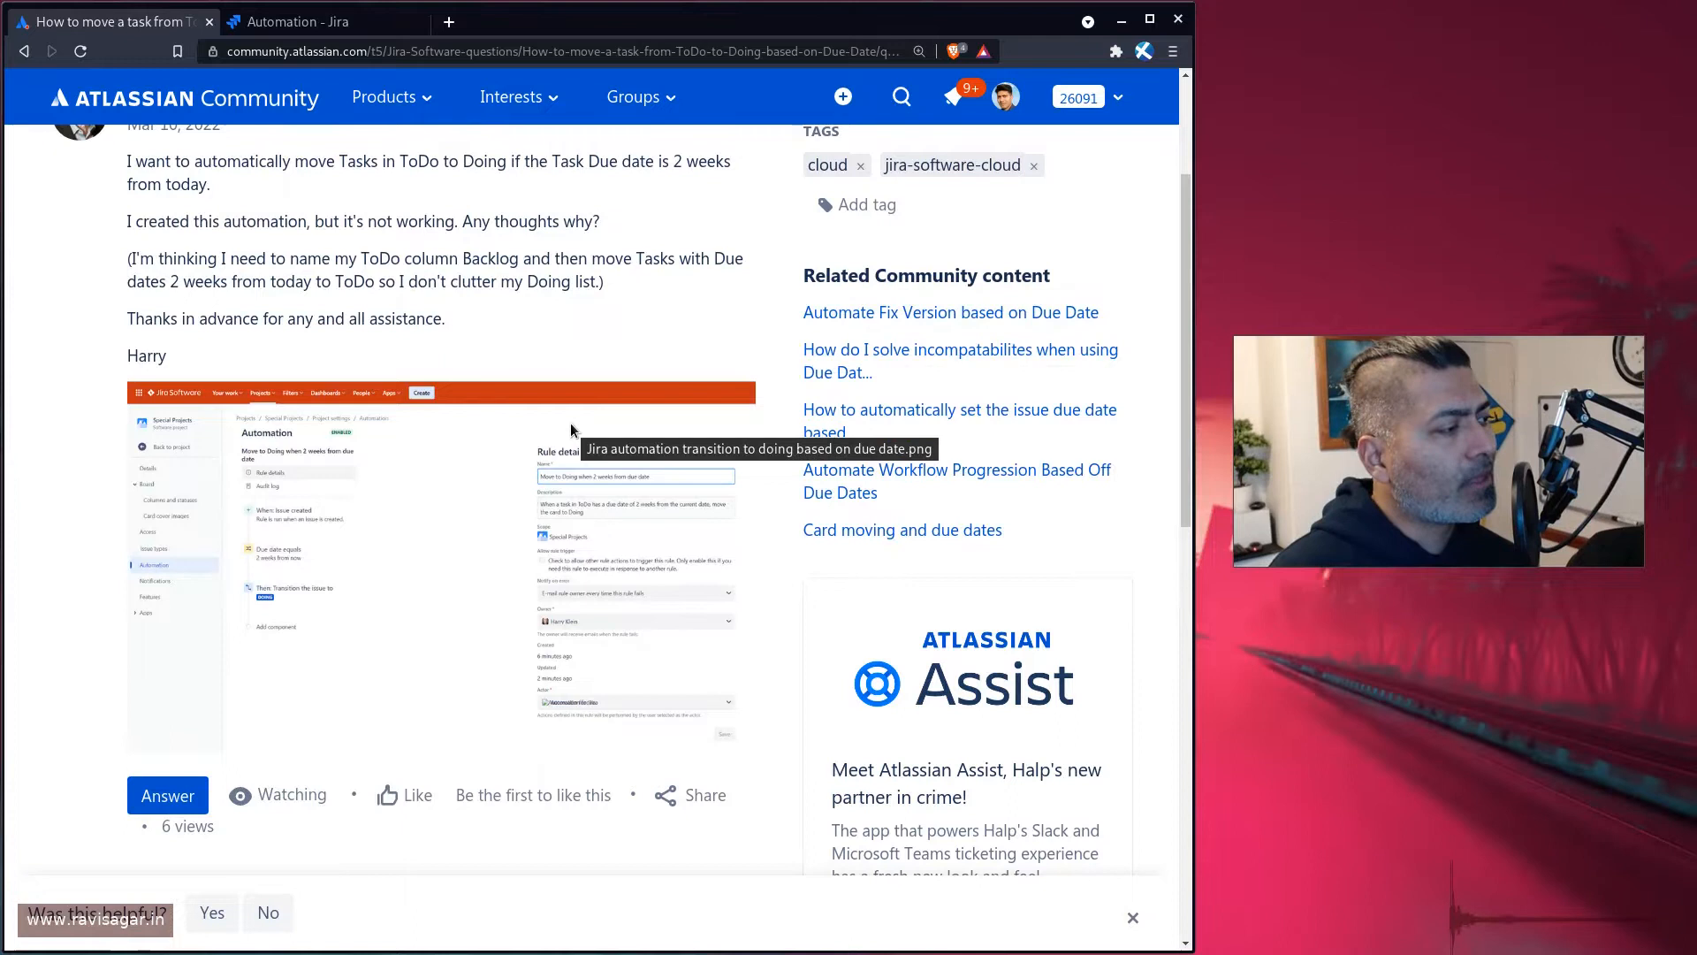
{"action": "left_click", "coordinate": [440, 563]}
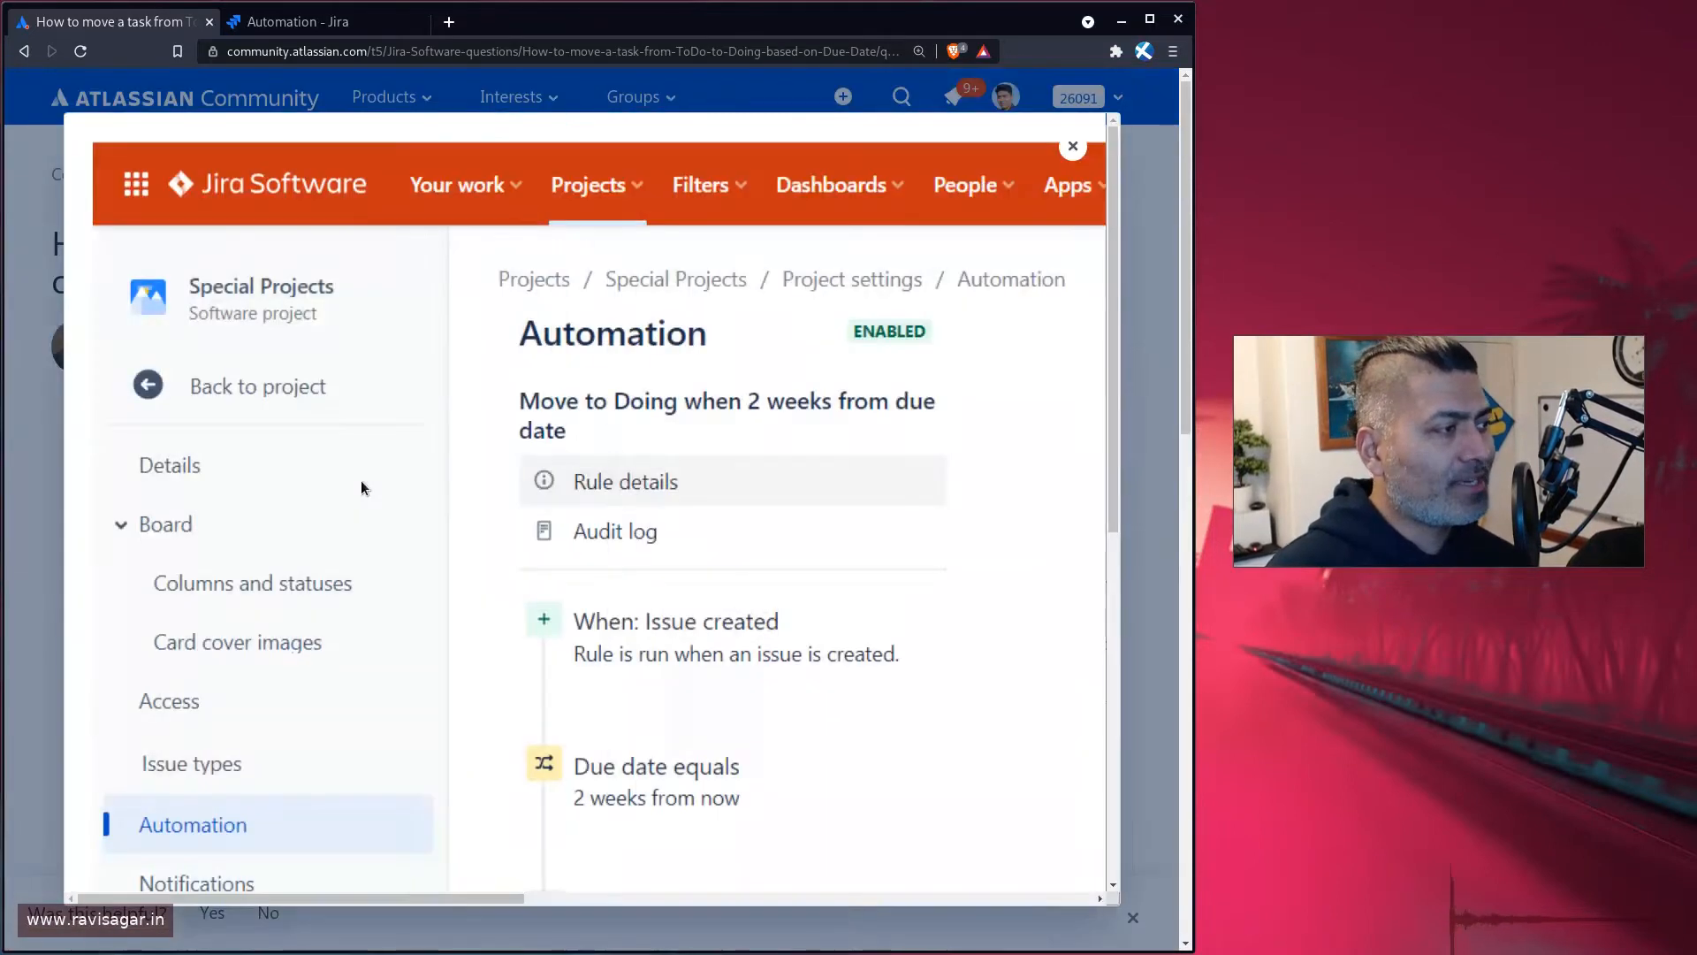
{"action": "scroll", "scroll_direction": "down", "scroll_amount": 3}
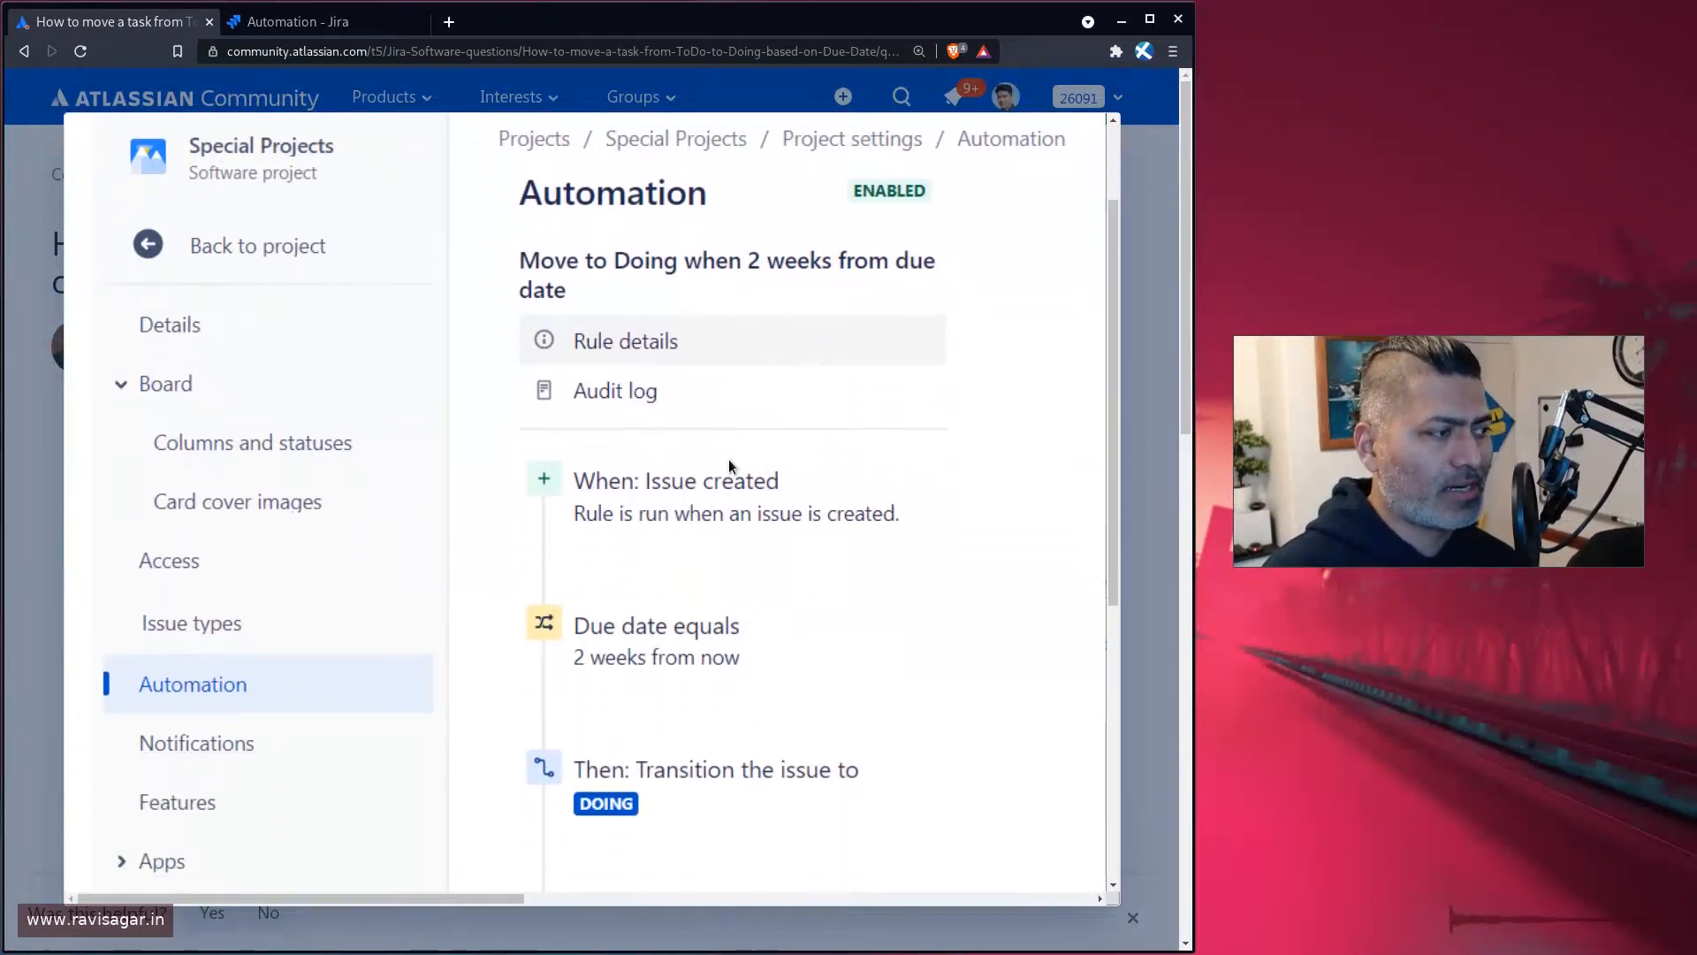
{"action": "scroll", "scroll_direction": "down", "scroll_amount": 3}
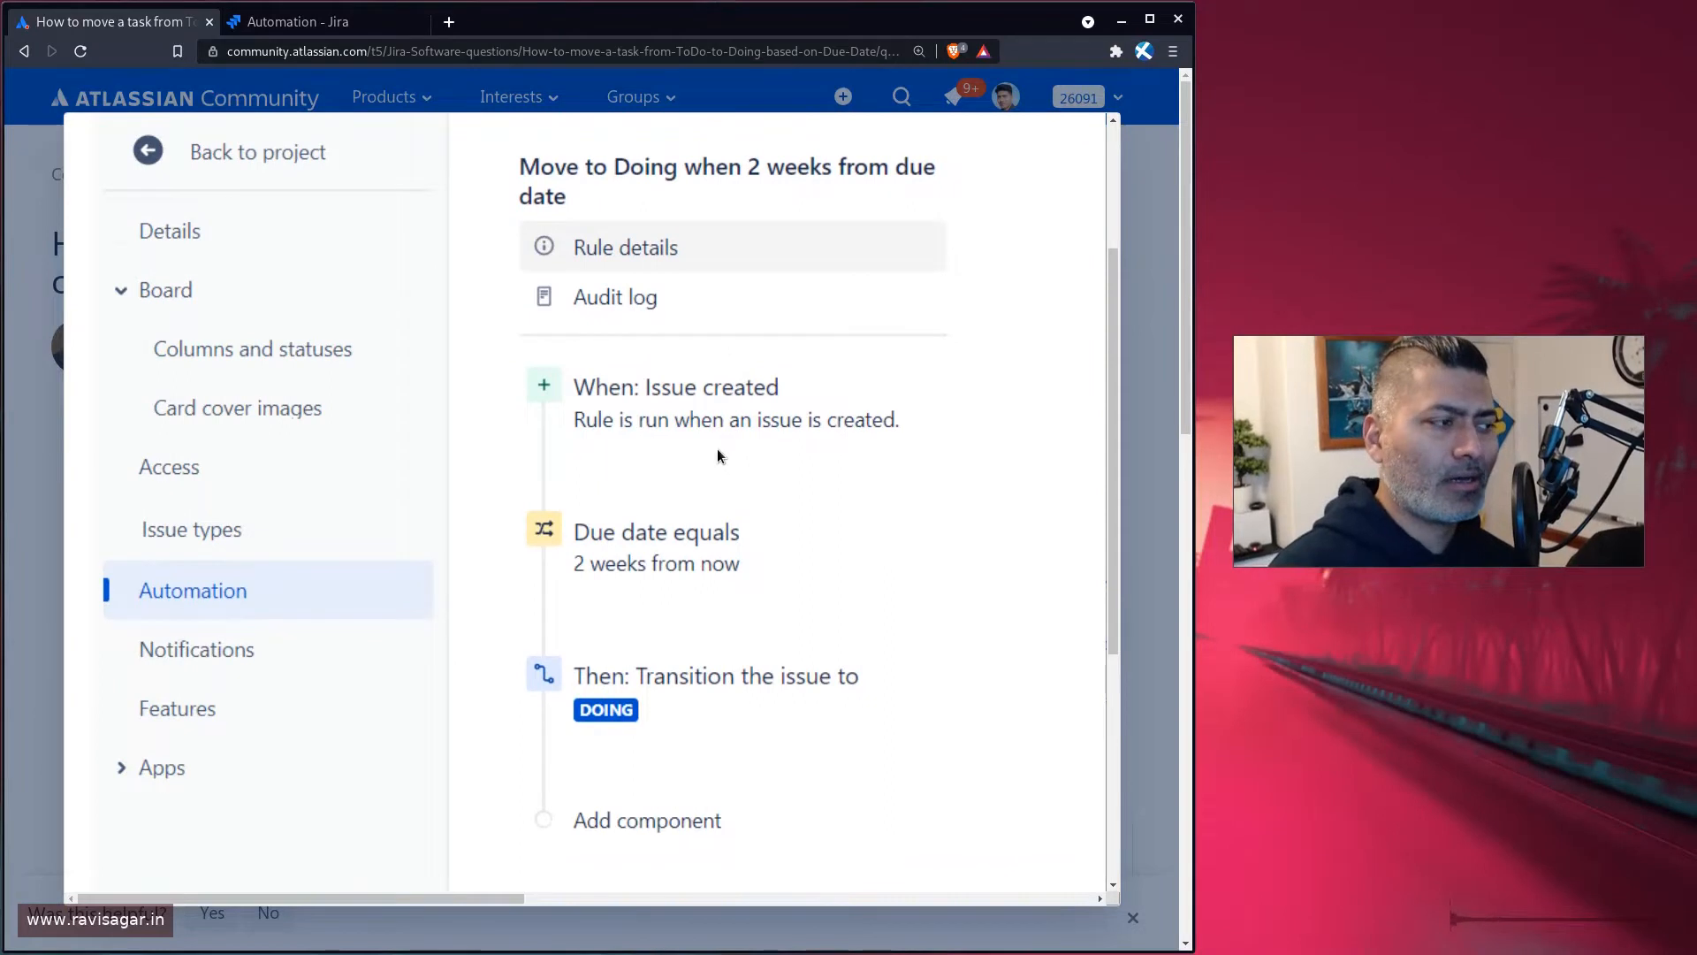
{"action": "mouse_move", "coordinate": [723, 462]}
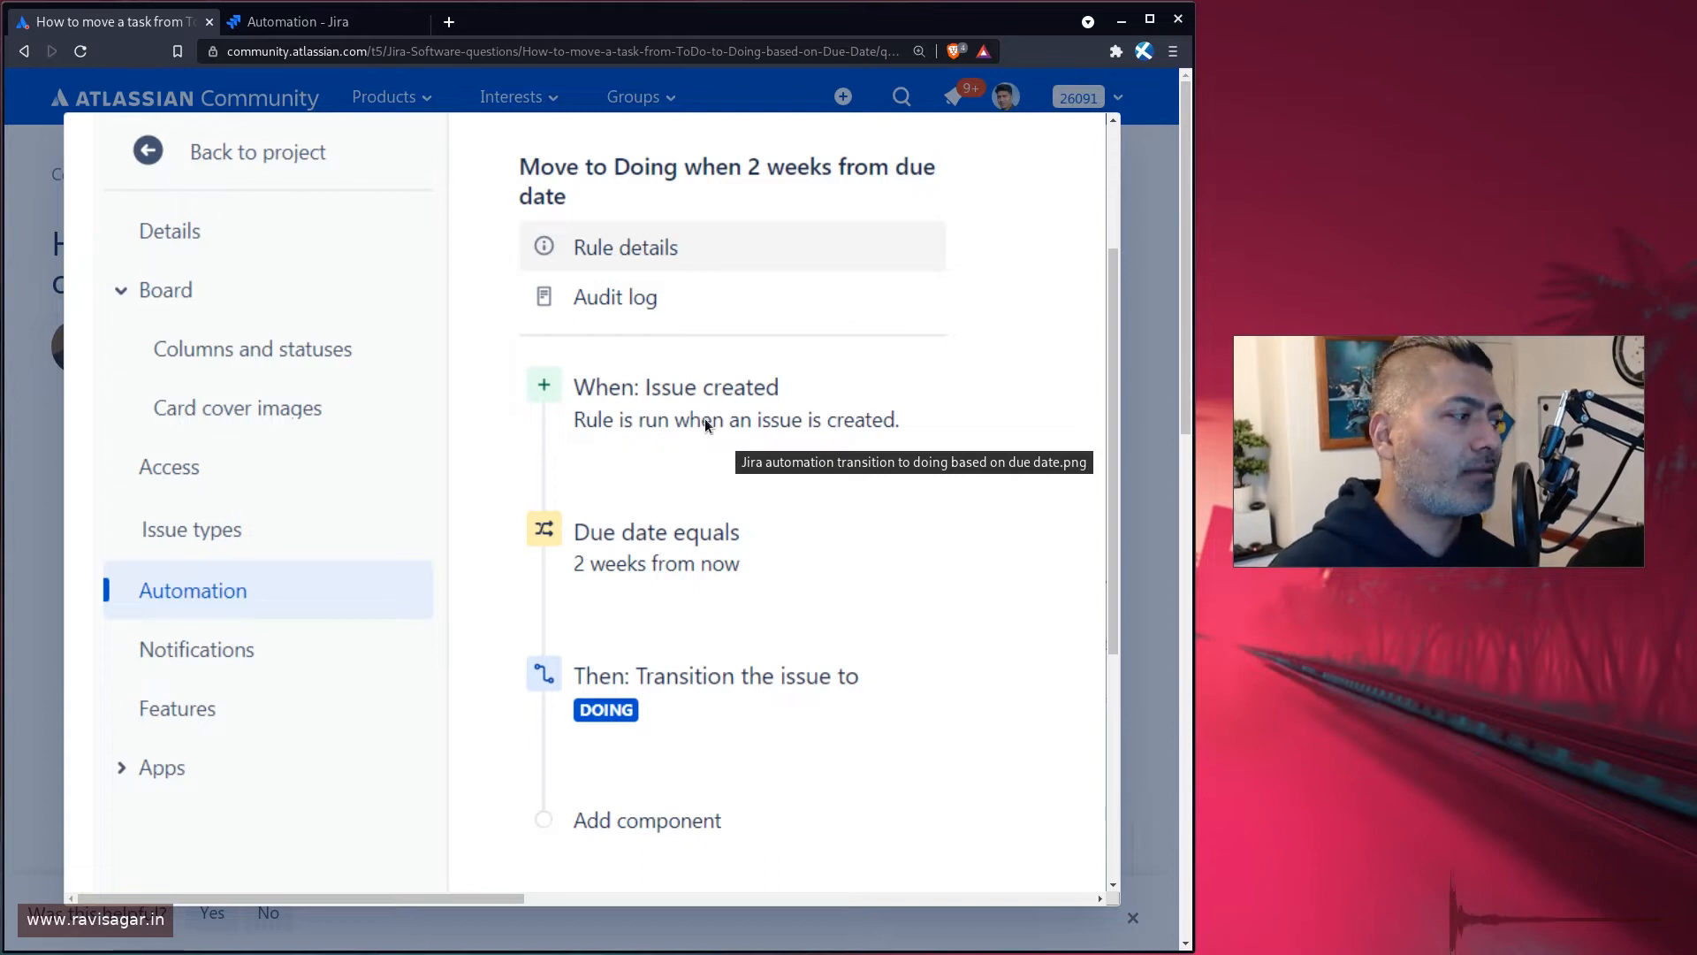
{"action": "mouse_move", "coordinate": [654, 399]}
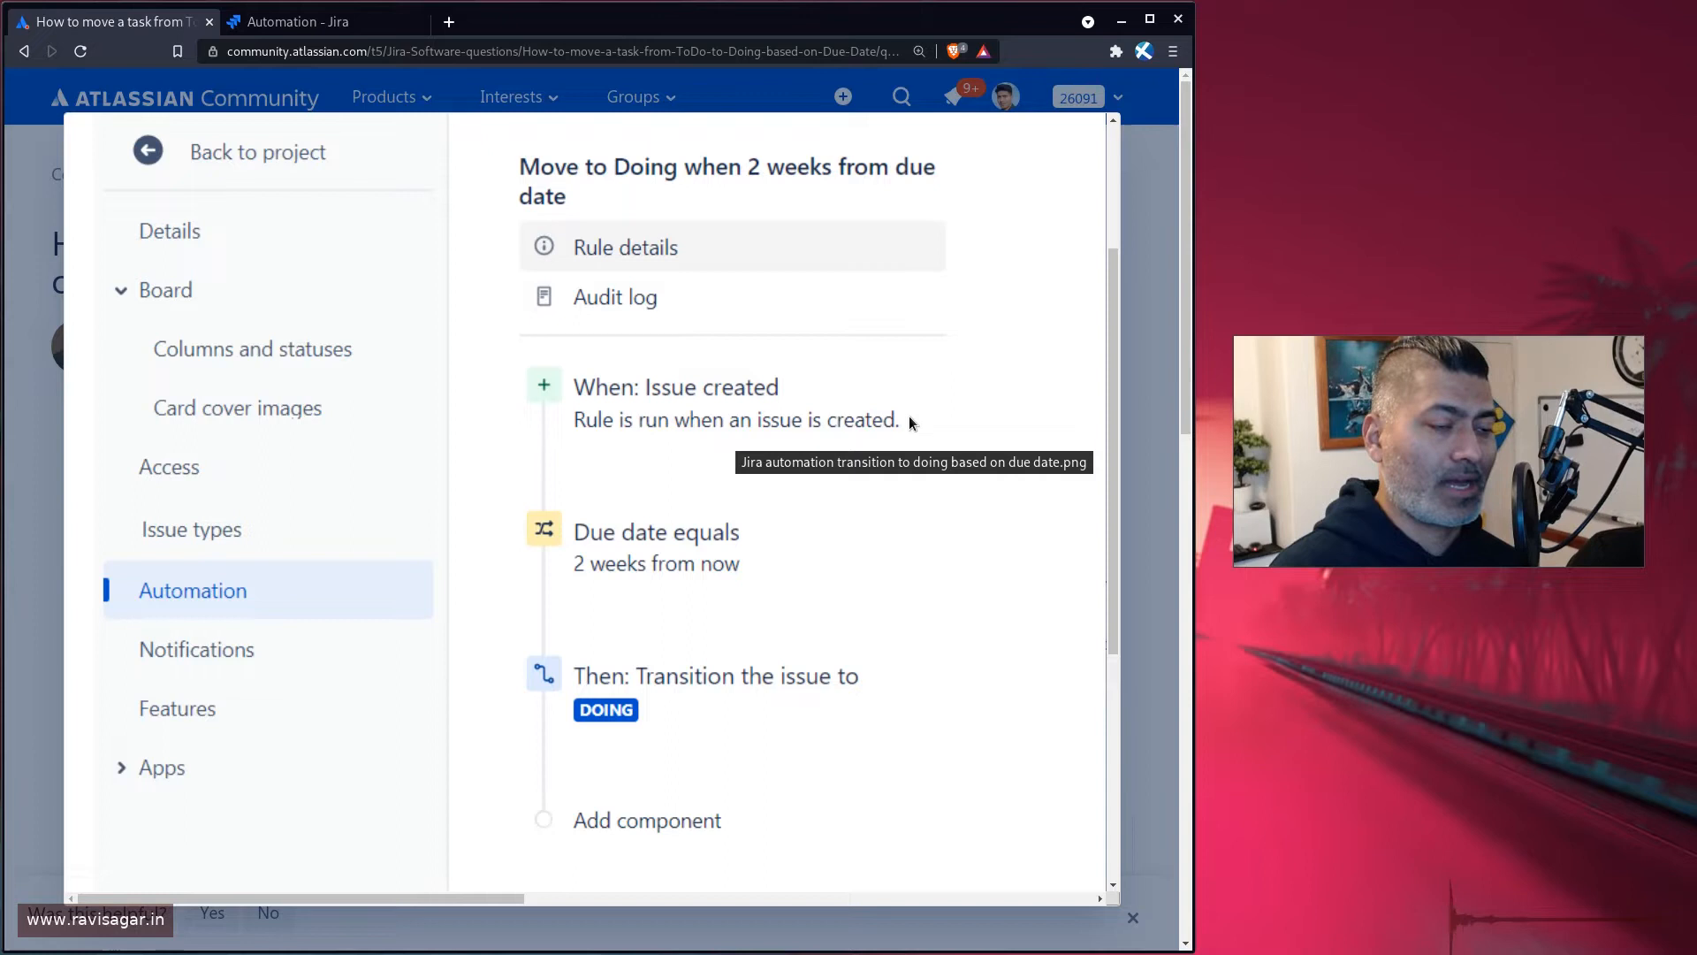
{"action": "mouse_move", "coordinate": [805, 460]}
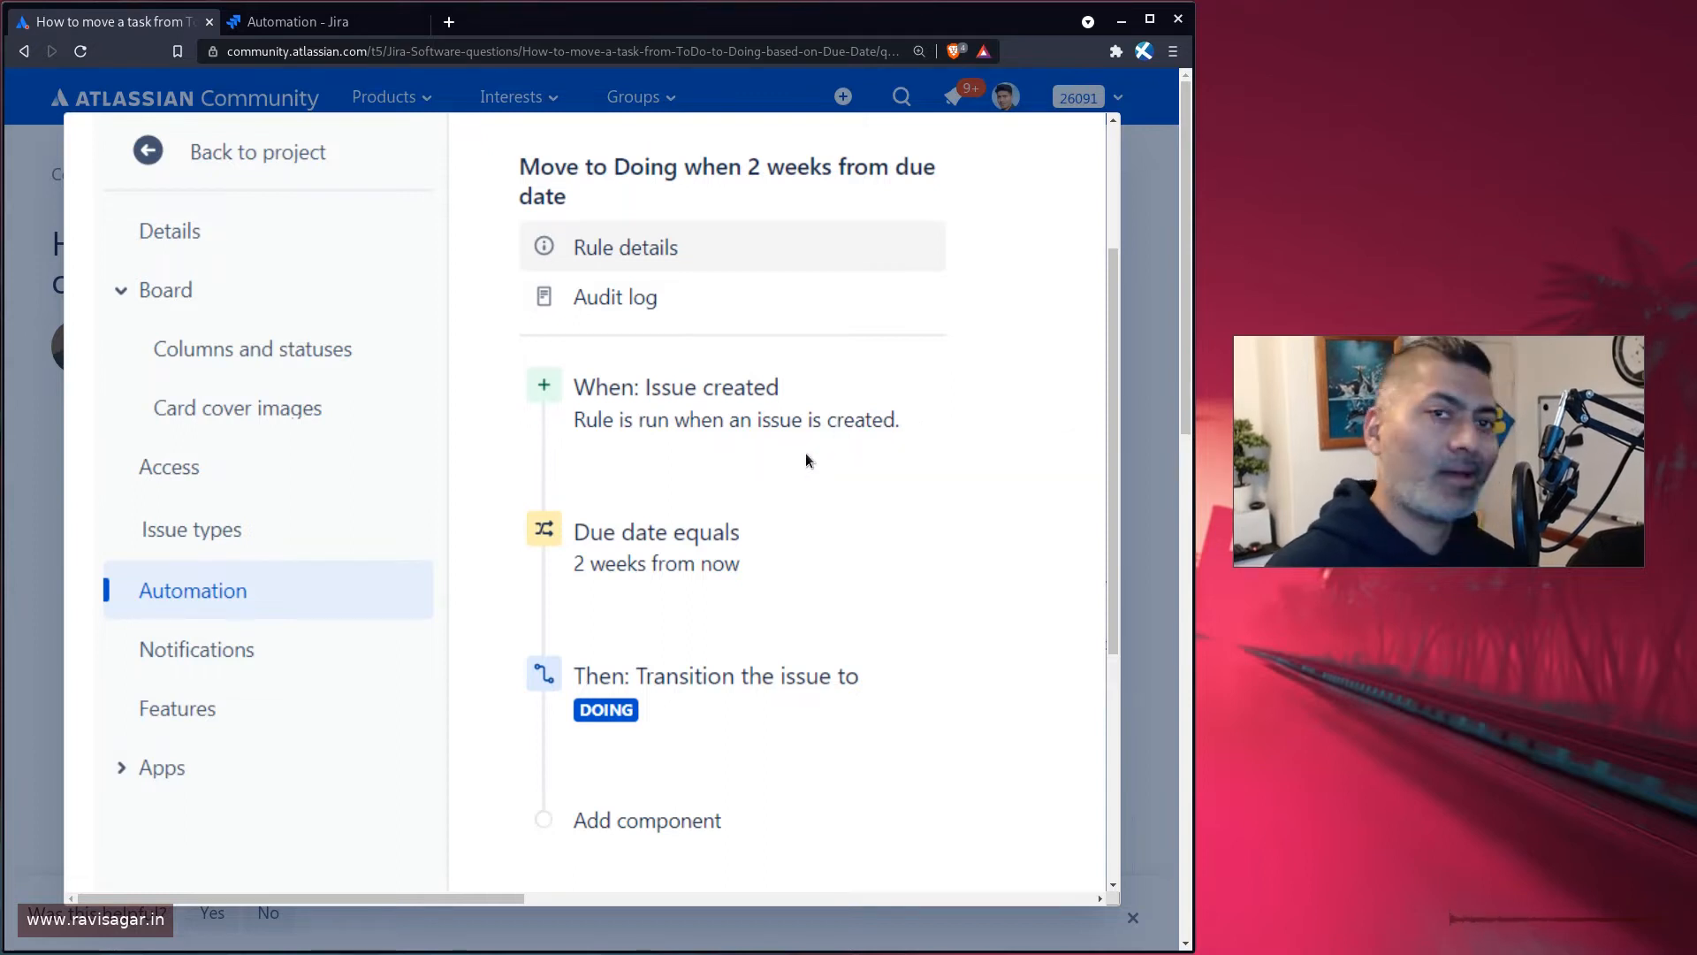
{"action": "mouse_move", "coordinate": [754, 420]}
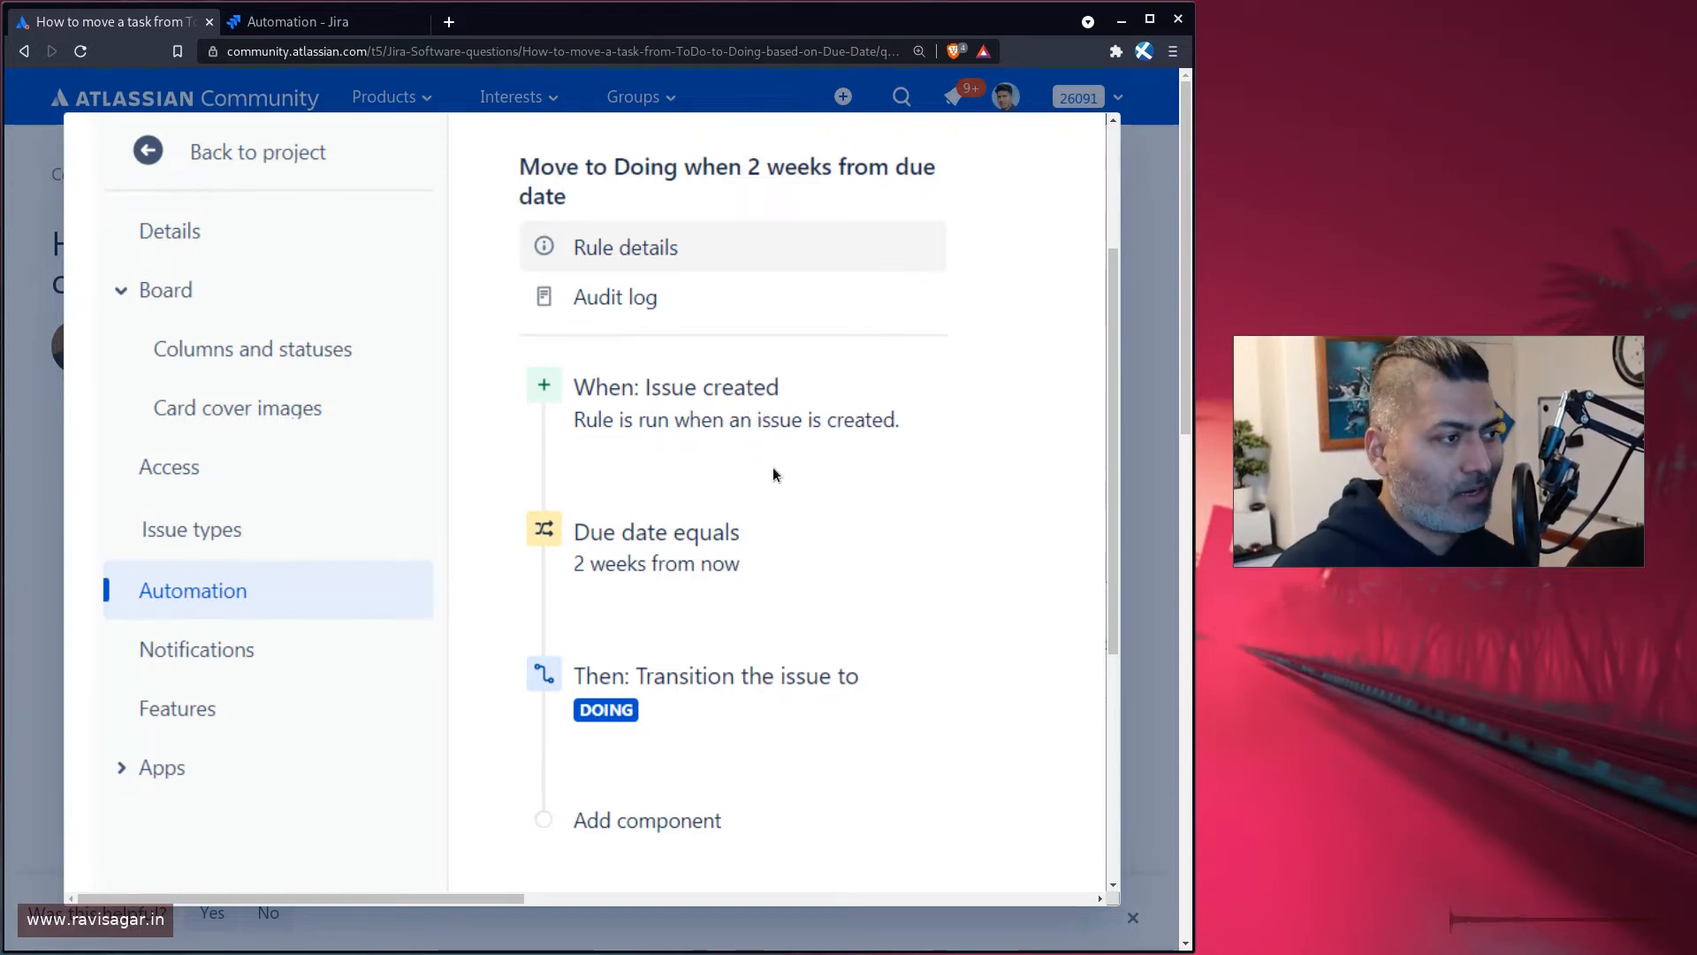
{"action": "mouse_move", "coordinate": [714, 478]}
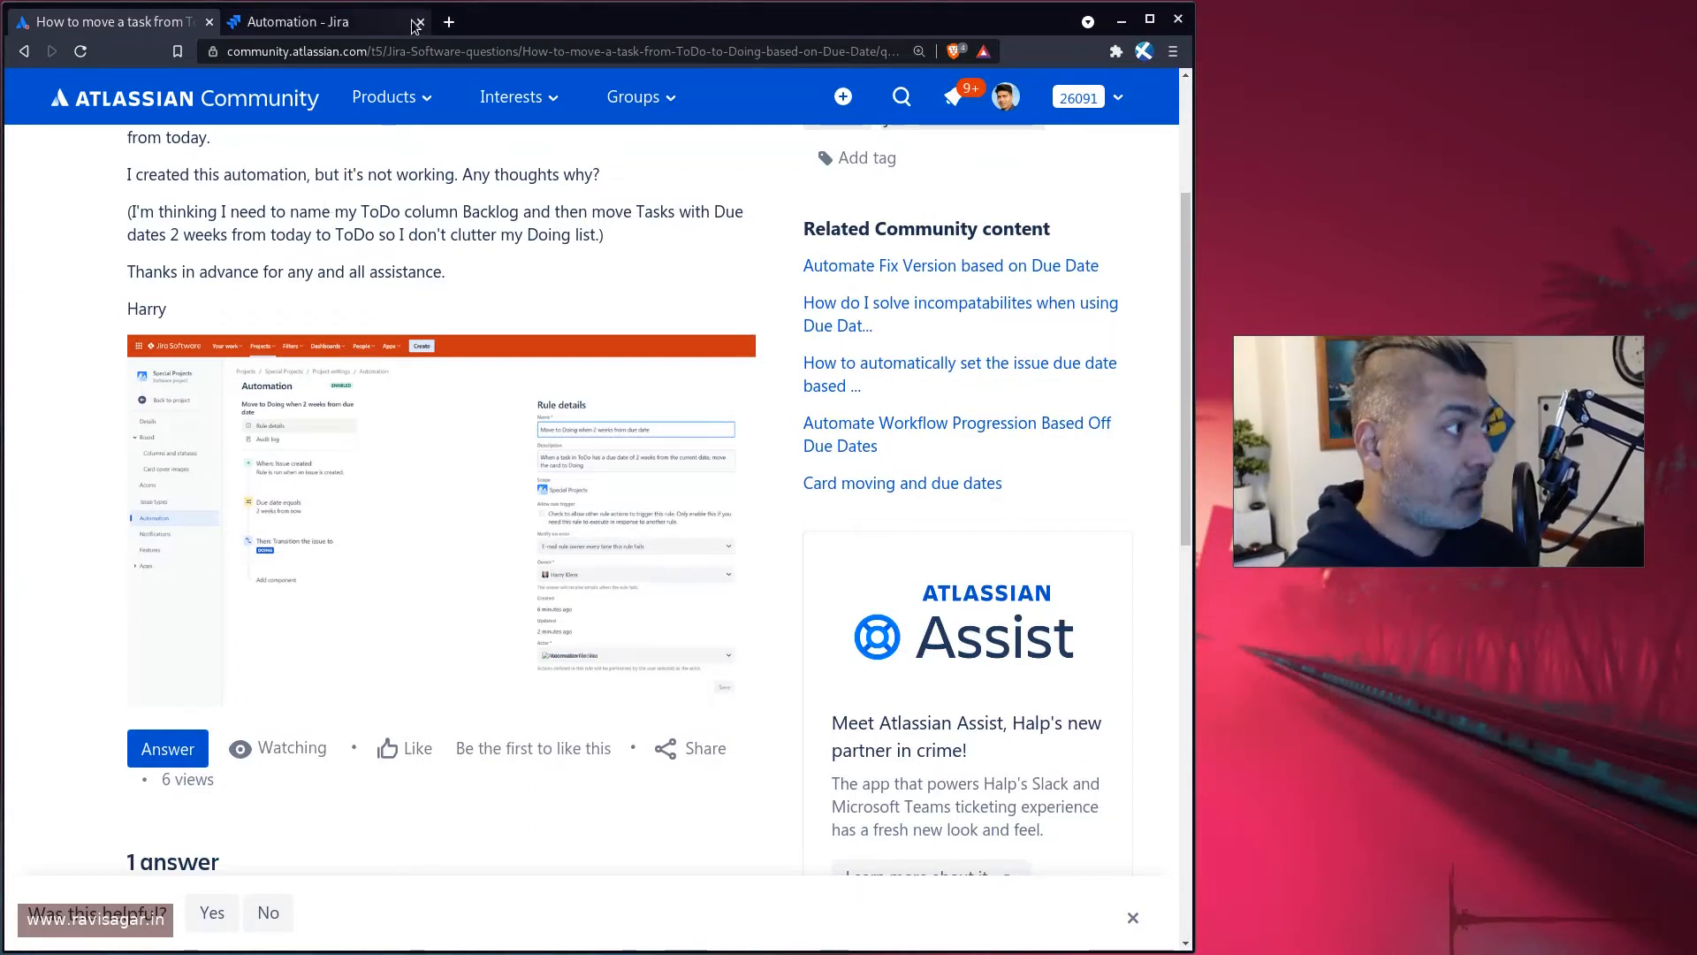
- In the new rule, save a Scheduled trigger that runs every day at 9:00 AM
{"action": "left_click", "coordinate": [314, 22]}
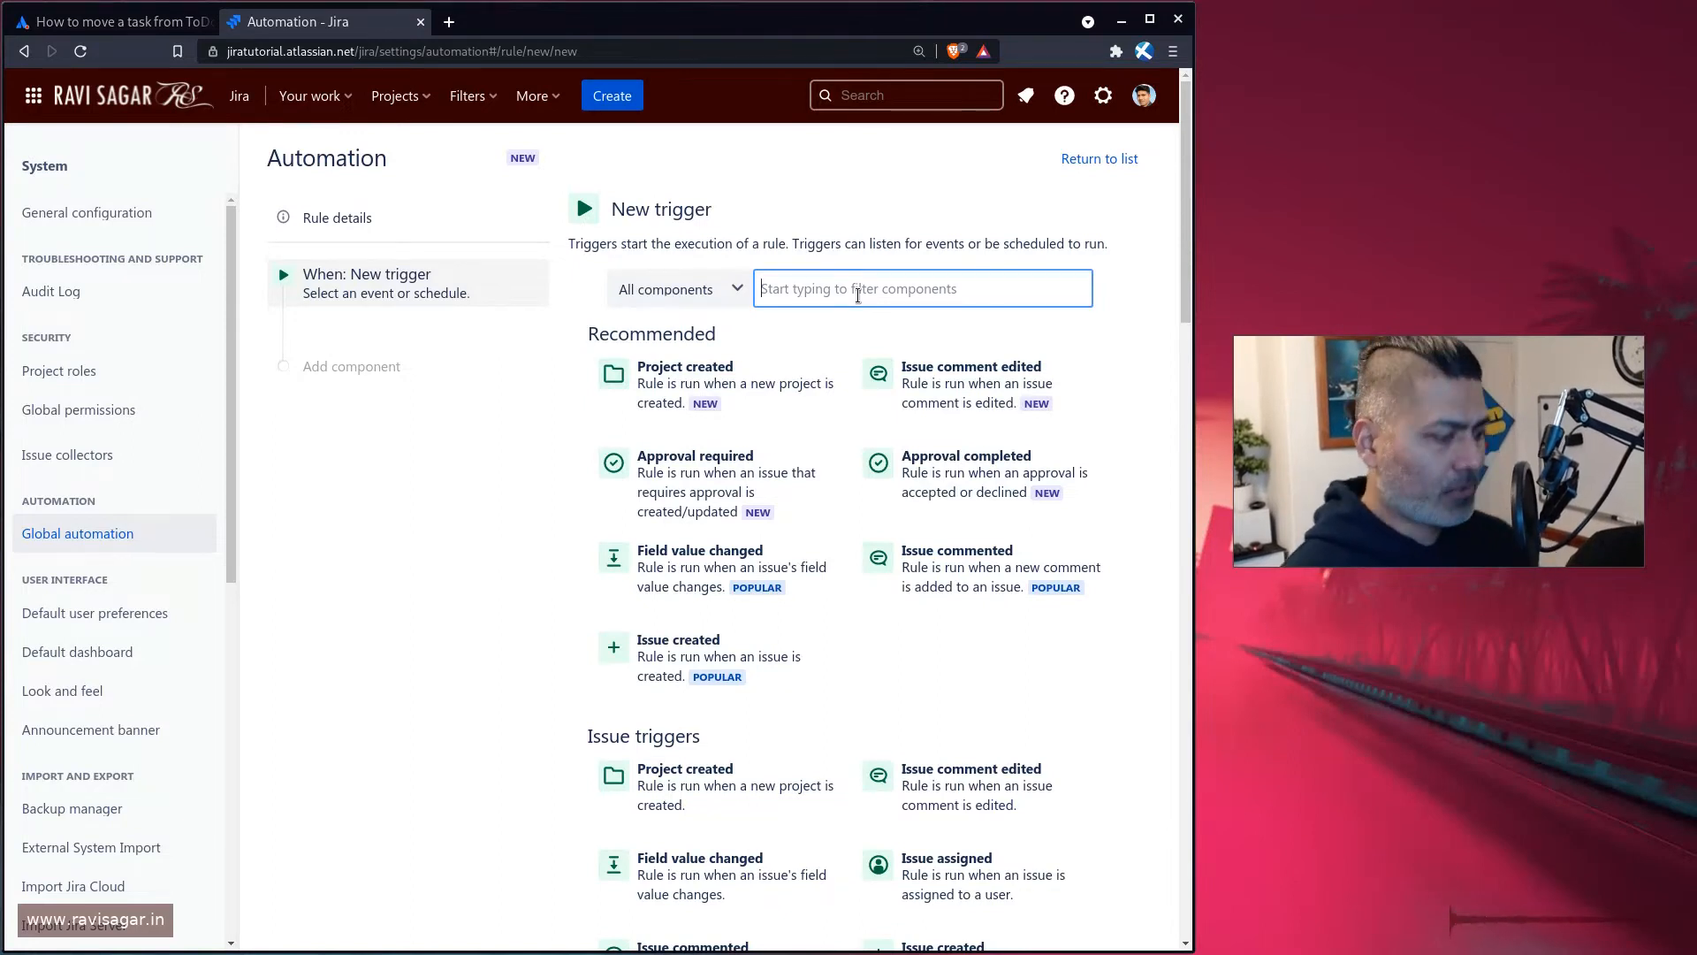
{"action": "type", "text": "sche"}
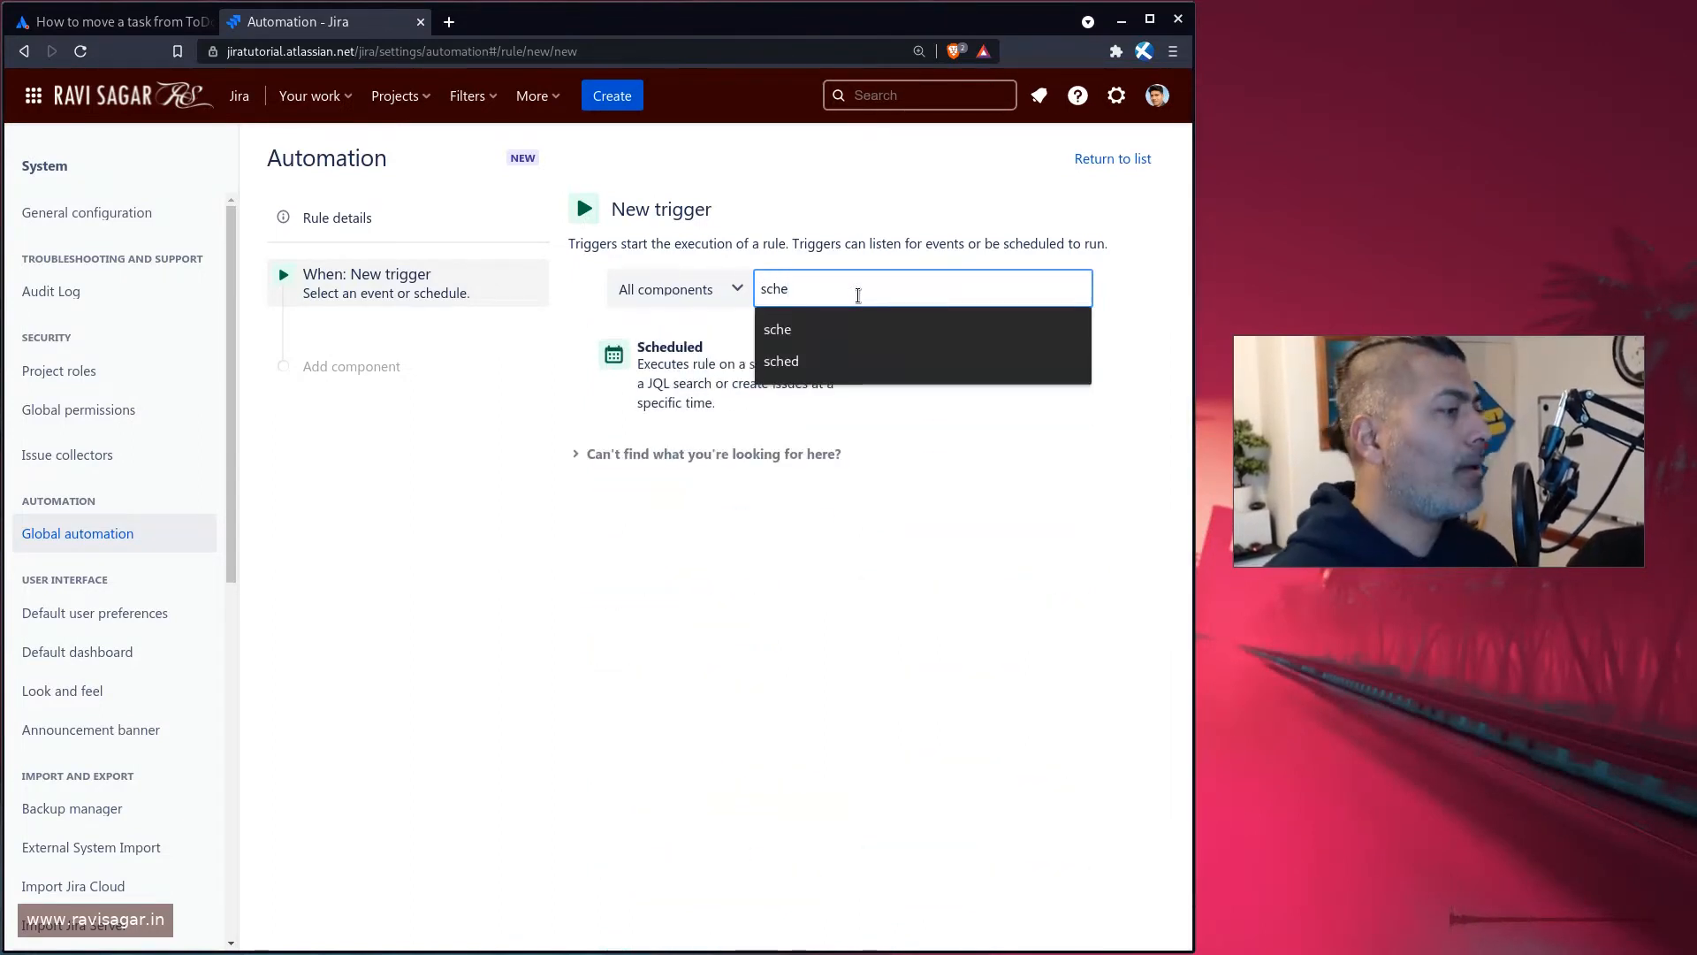
{"action": "left_click", "coordinate": [669, 346]}
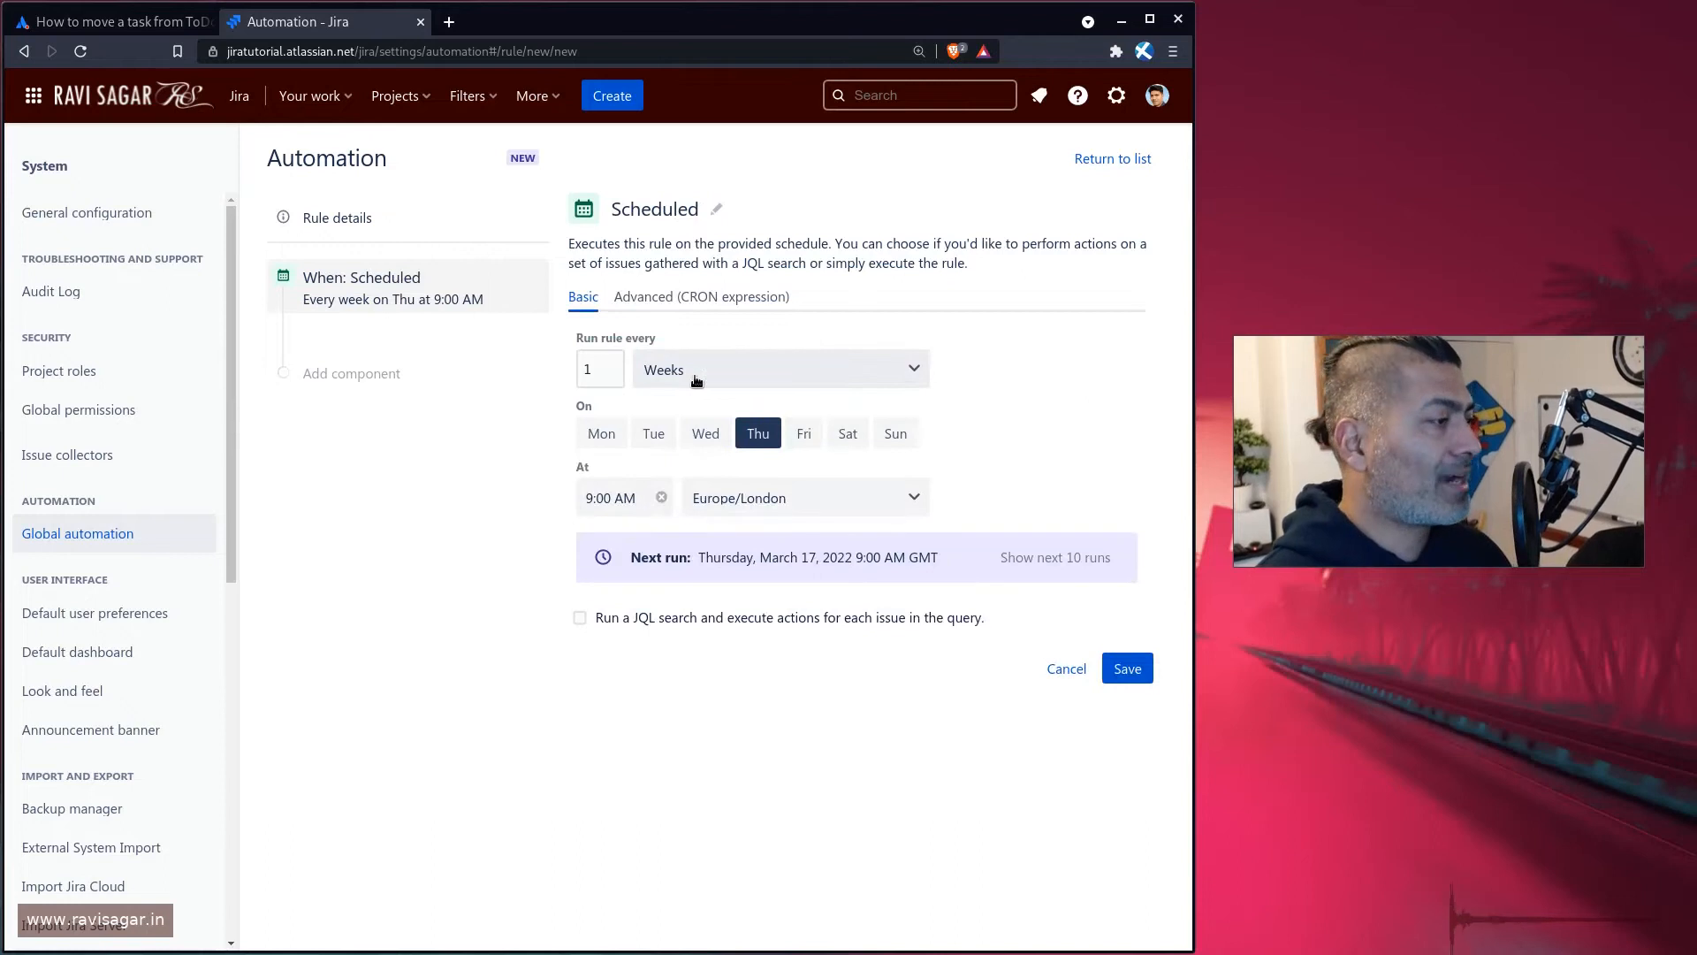
{"action": "left_click", "coordinate": [778, 368]}
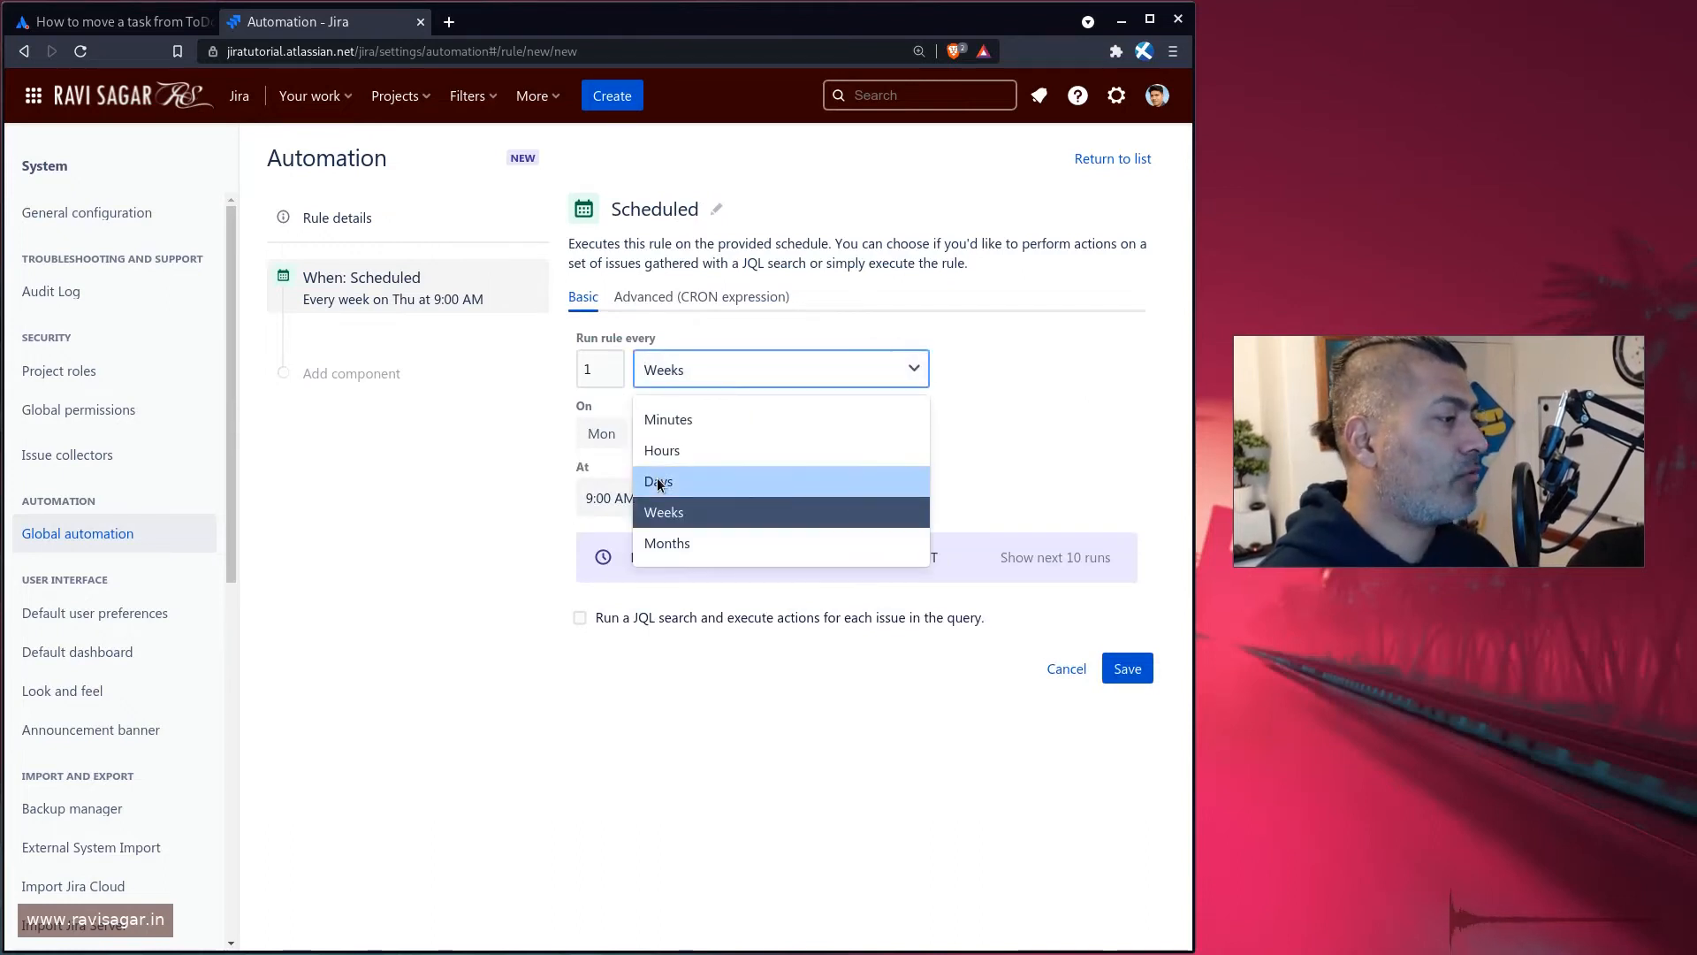
{"action": "left_click", "coordinate": [657, 481]}
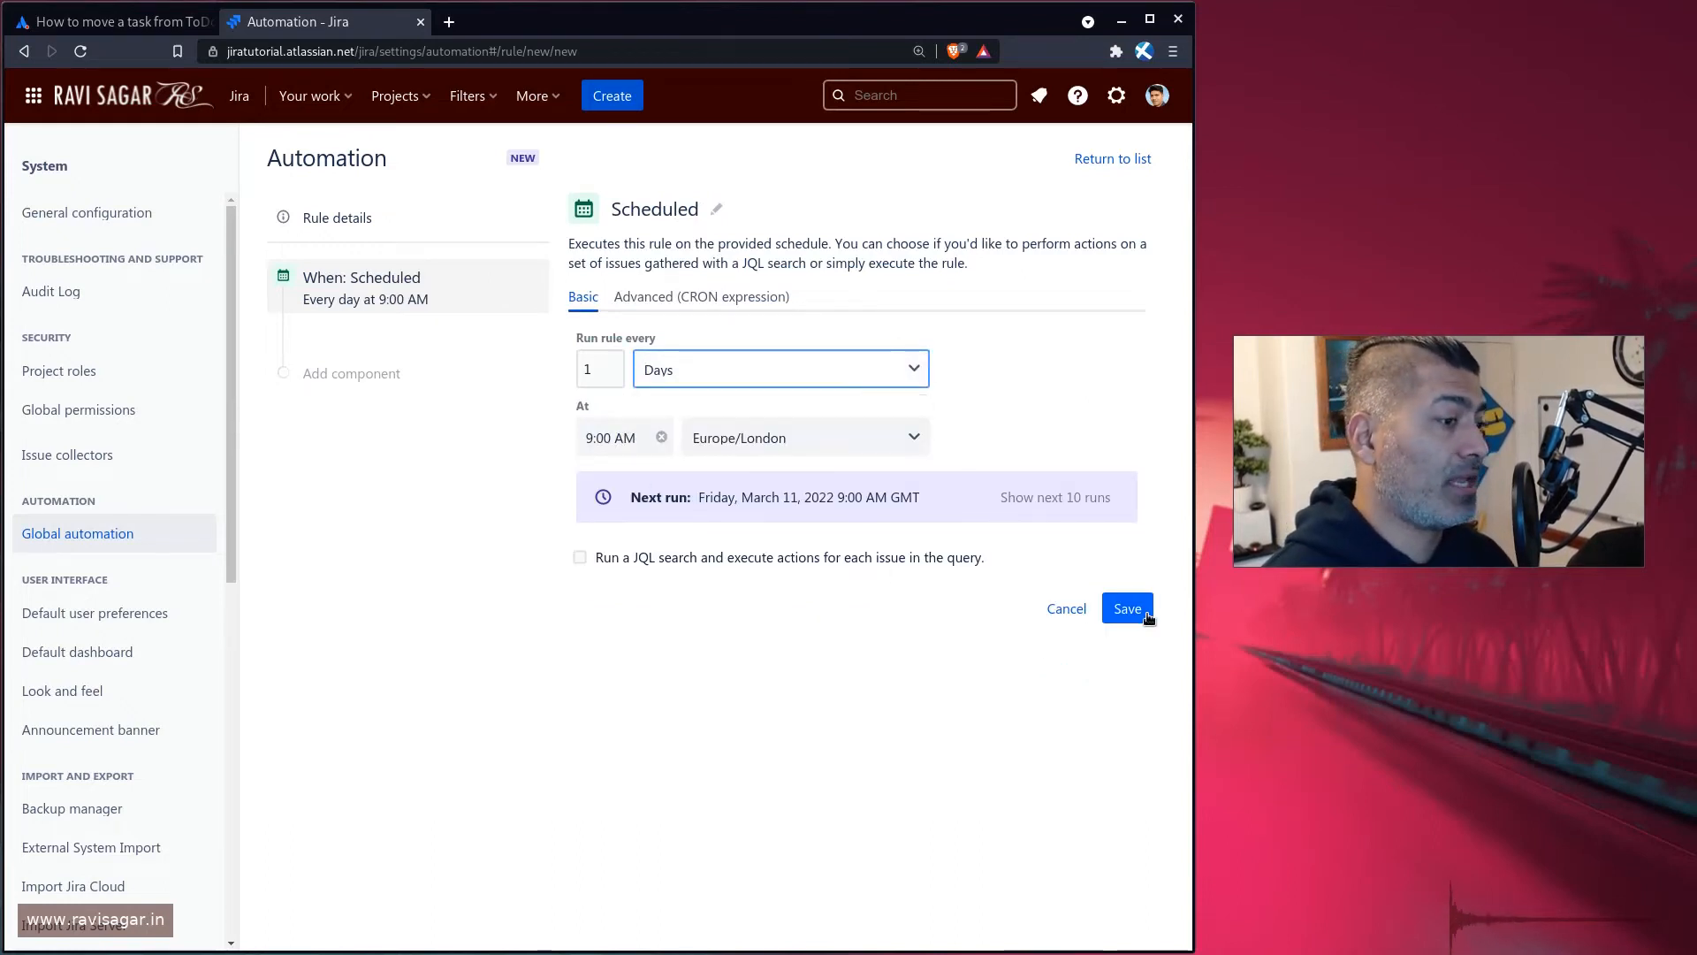
{"action": "left_click", "coordinate": [1127, 608]}
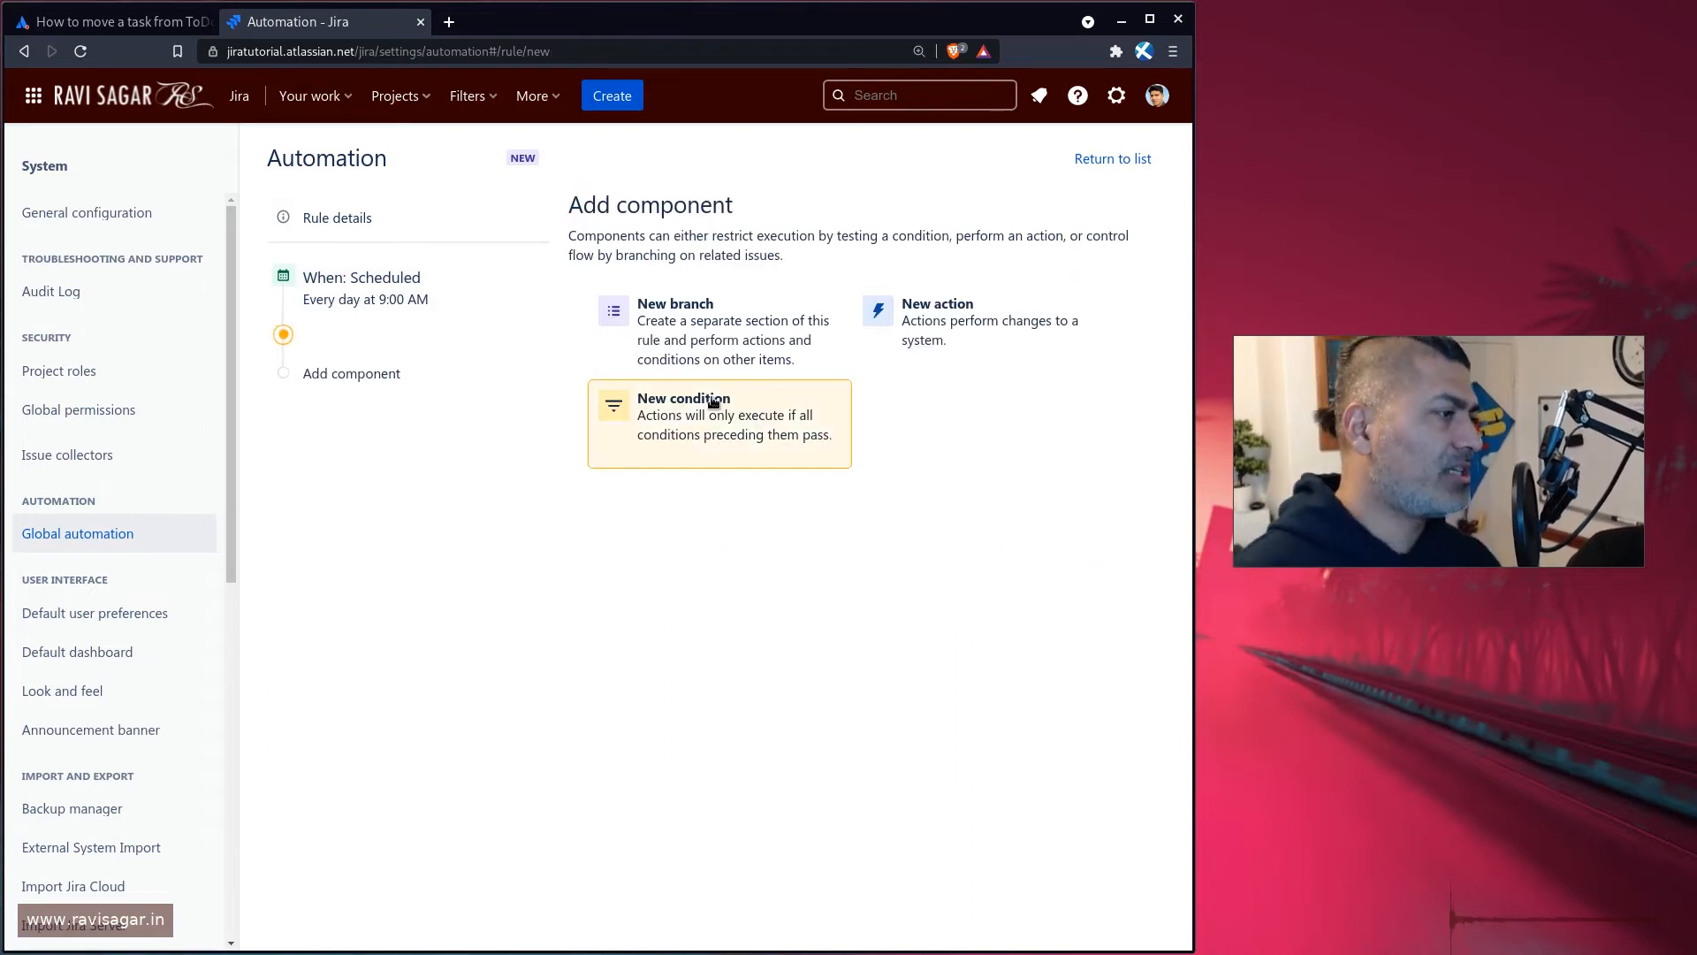
- Add a new condition after the daily trigger, briefly checking the community question first
{"action": "left_click", "coordinate": [717, 416]}
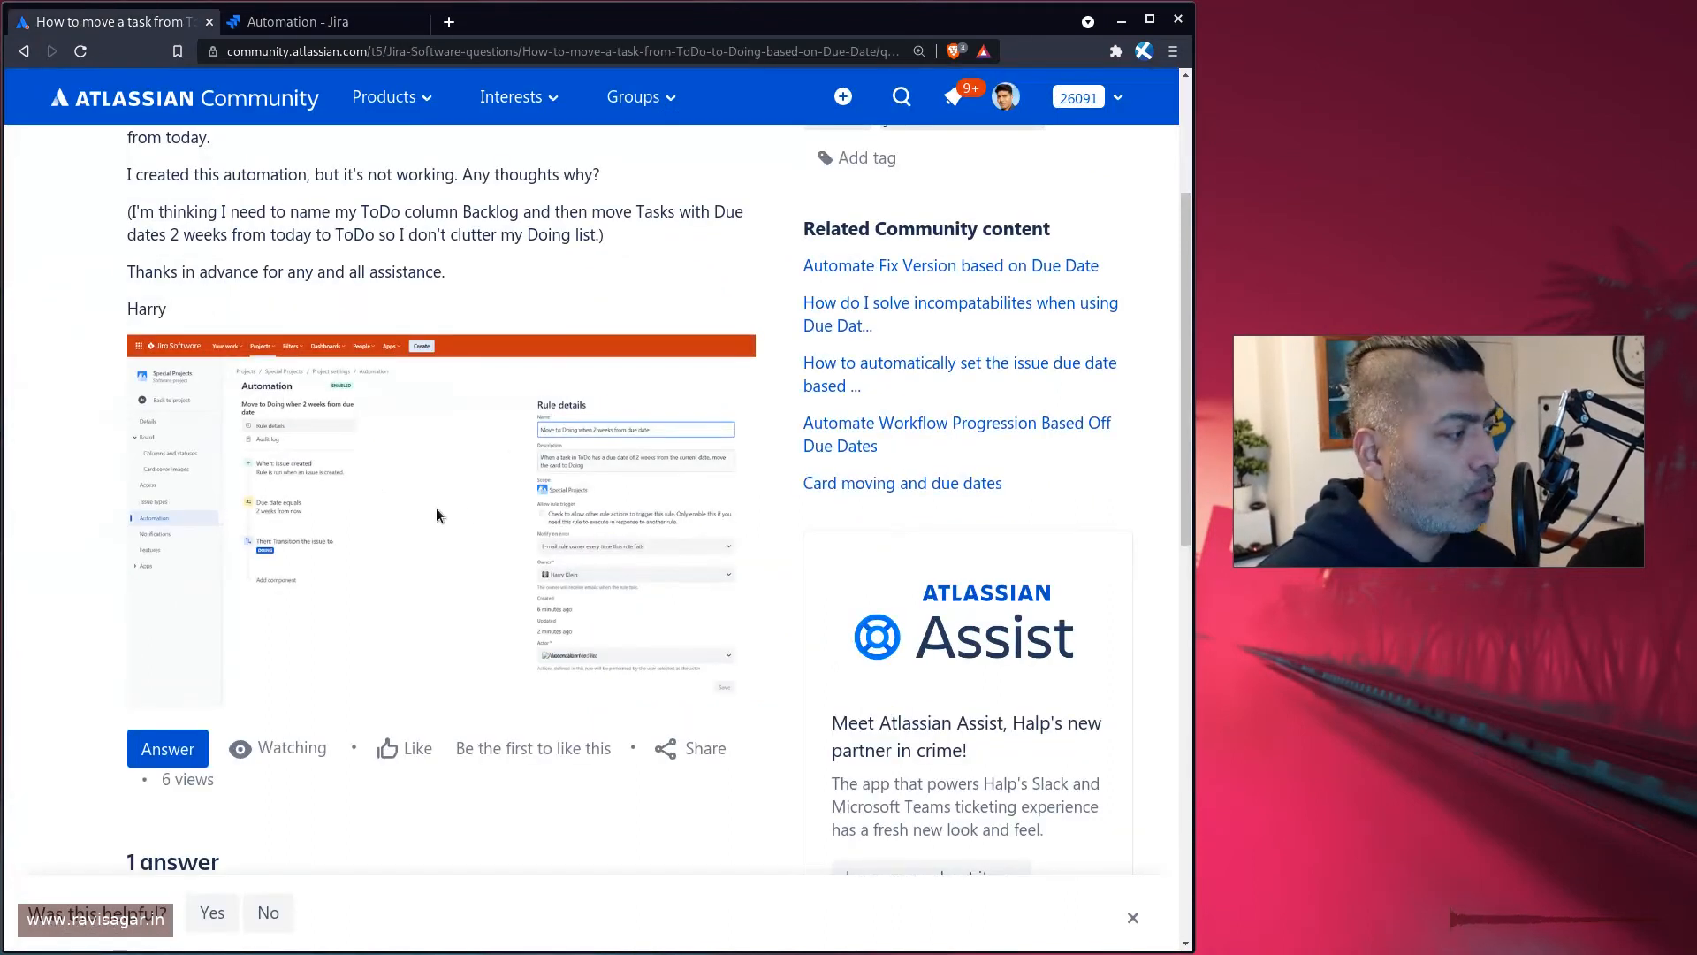
{"action": "left_click", "coordinate": [314, 20]}
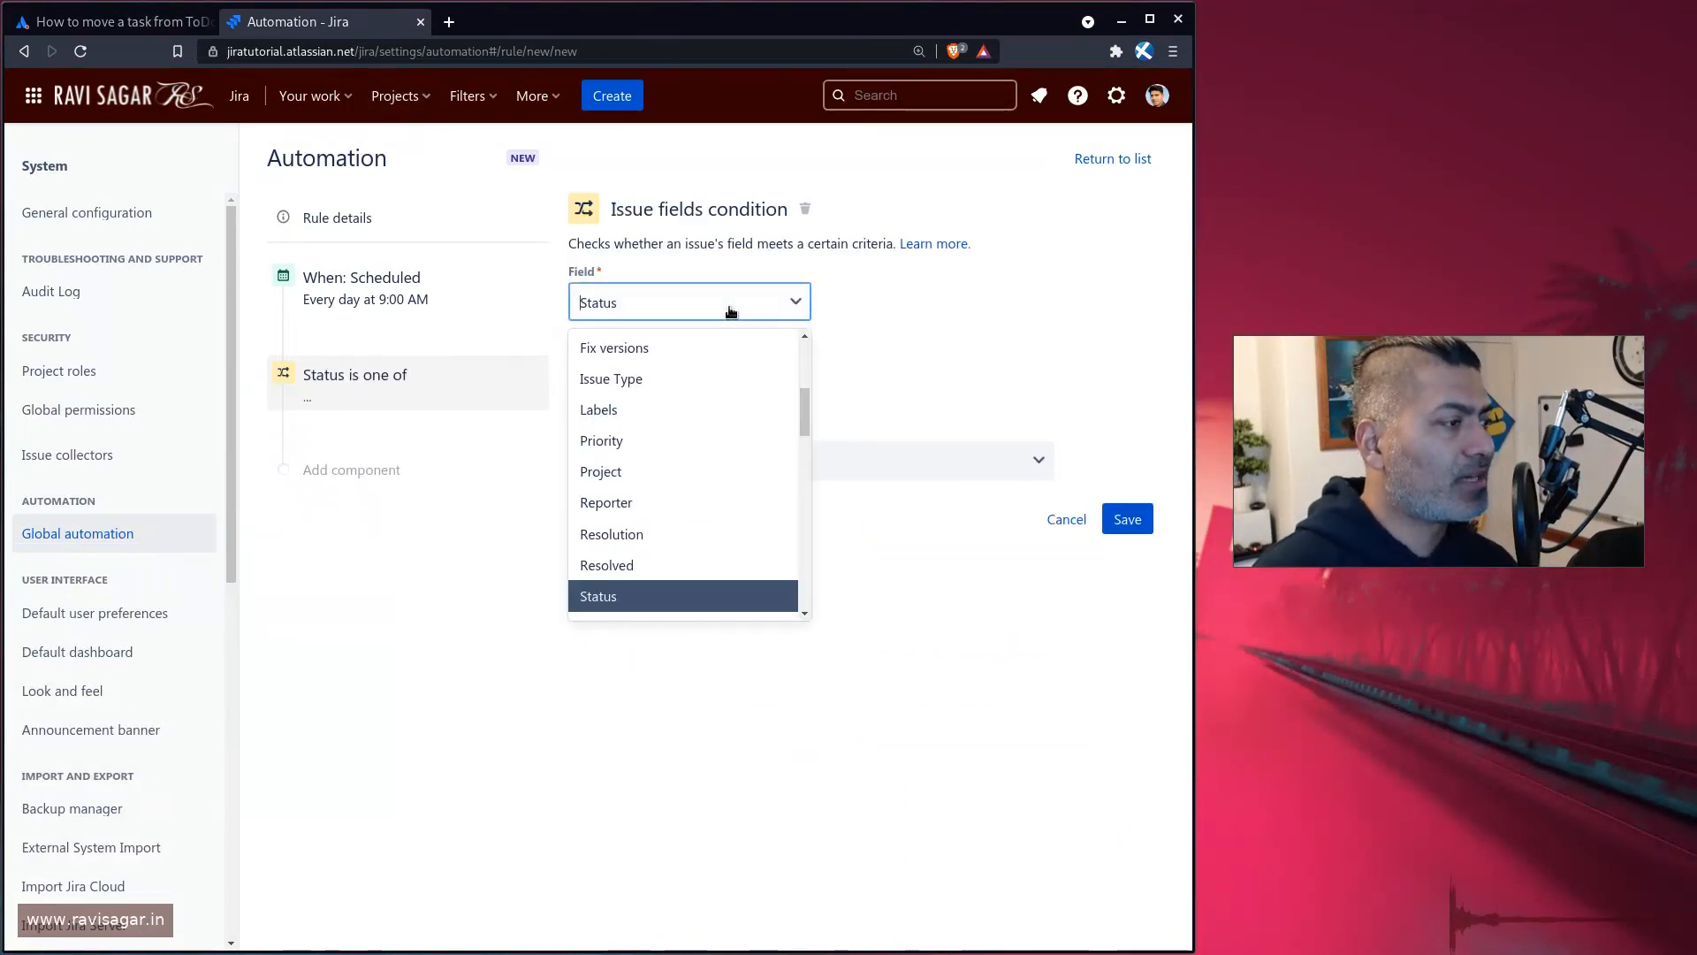
- Configure the Issue fields condition: Due date equals a Timeframe of 2 Weeks from now
{"action": "type", "text": "due"}
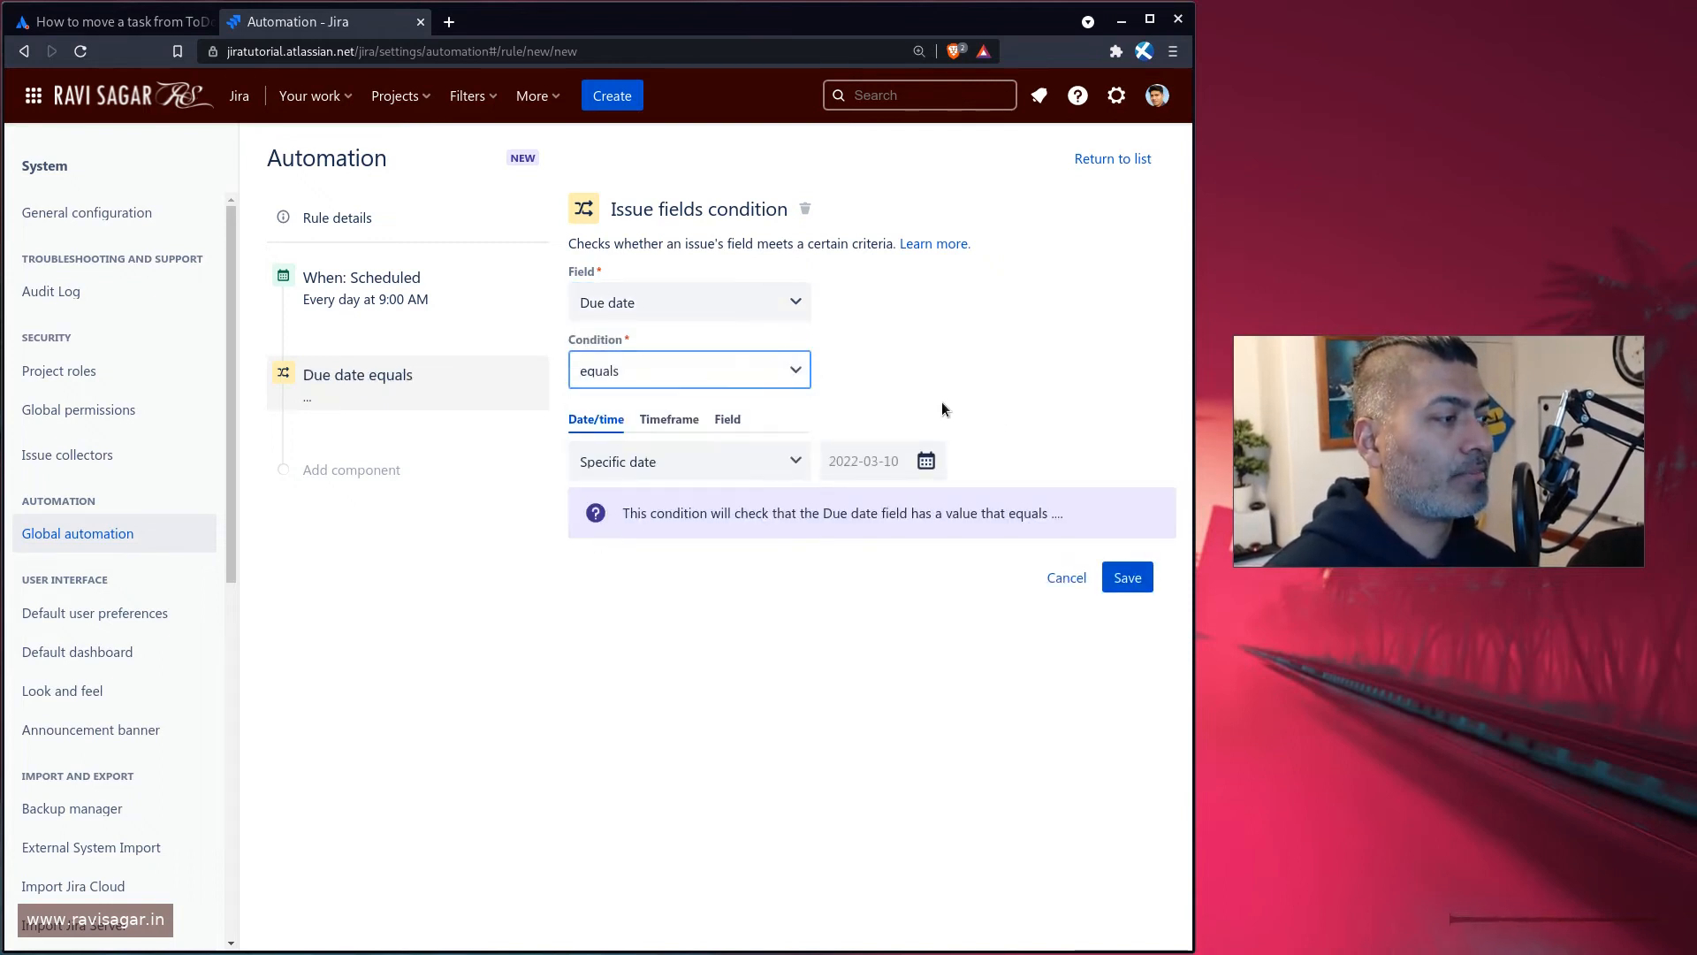
{"action": "left_click", "coordinate": [687, 461]}
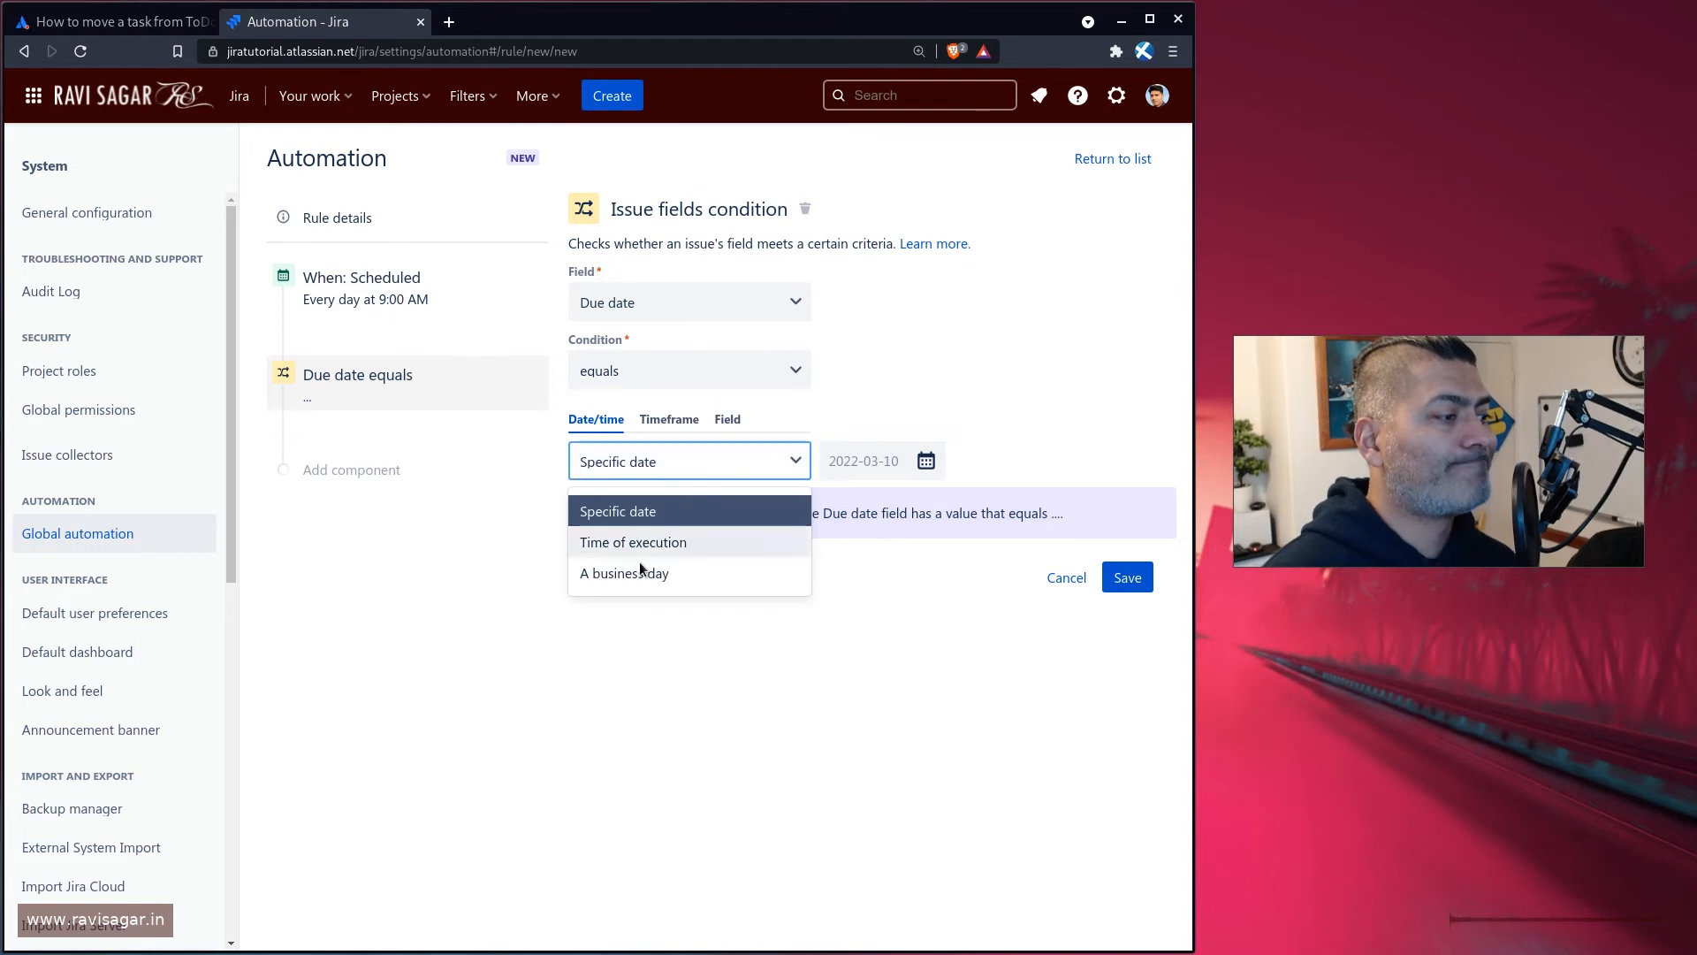
{"action": "left_click", "coordinate": [669, 419]}
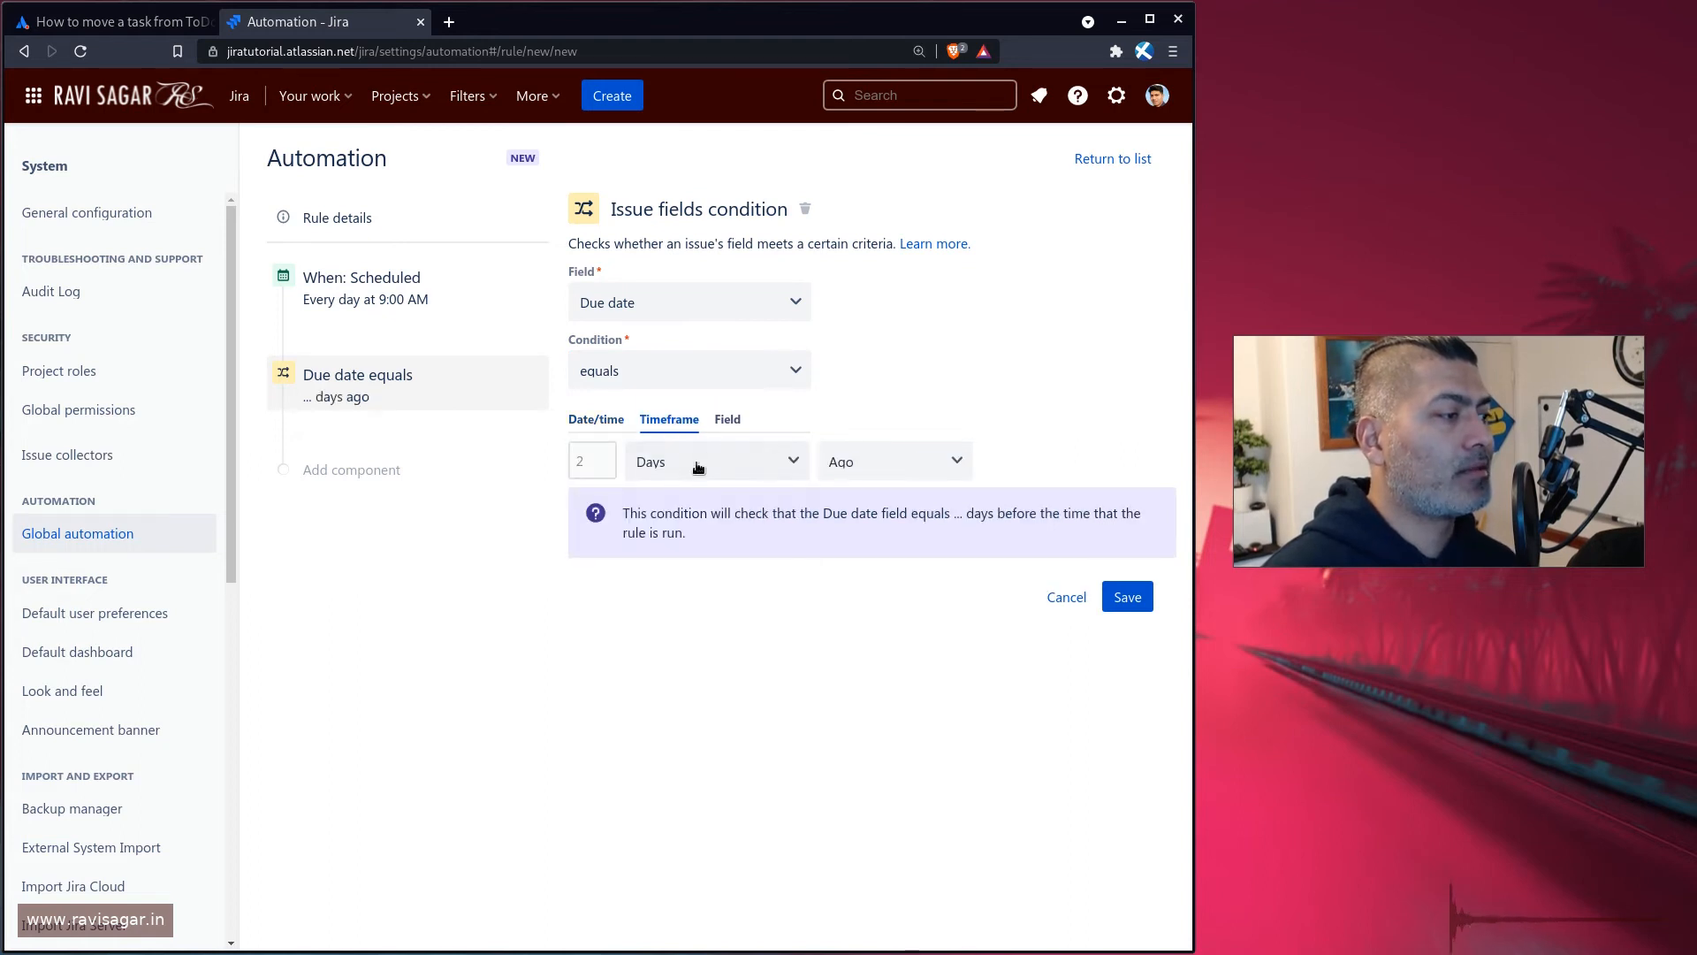
{"action": "left_click", "coordinate": [894, 460]}
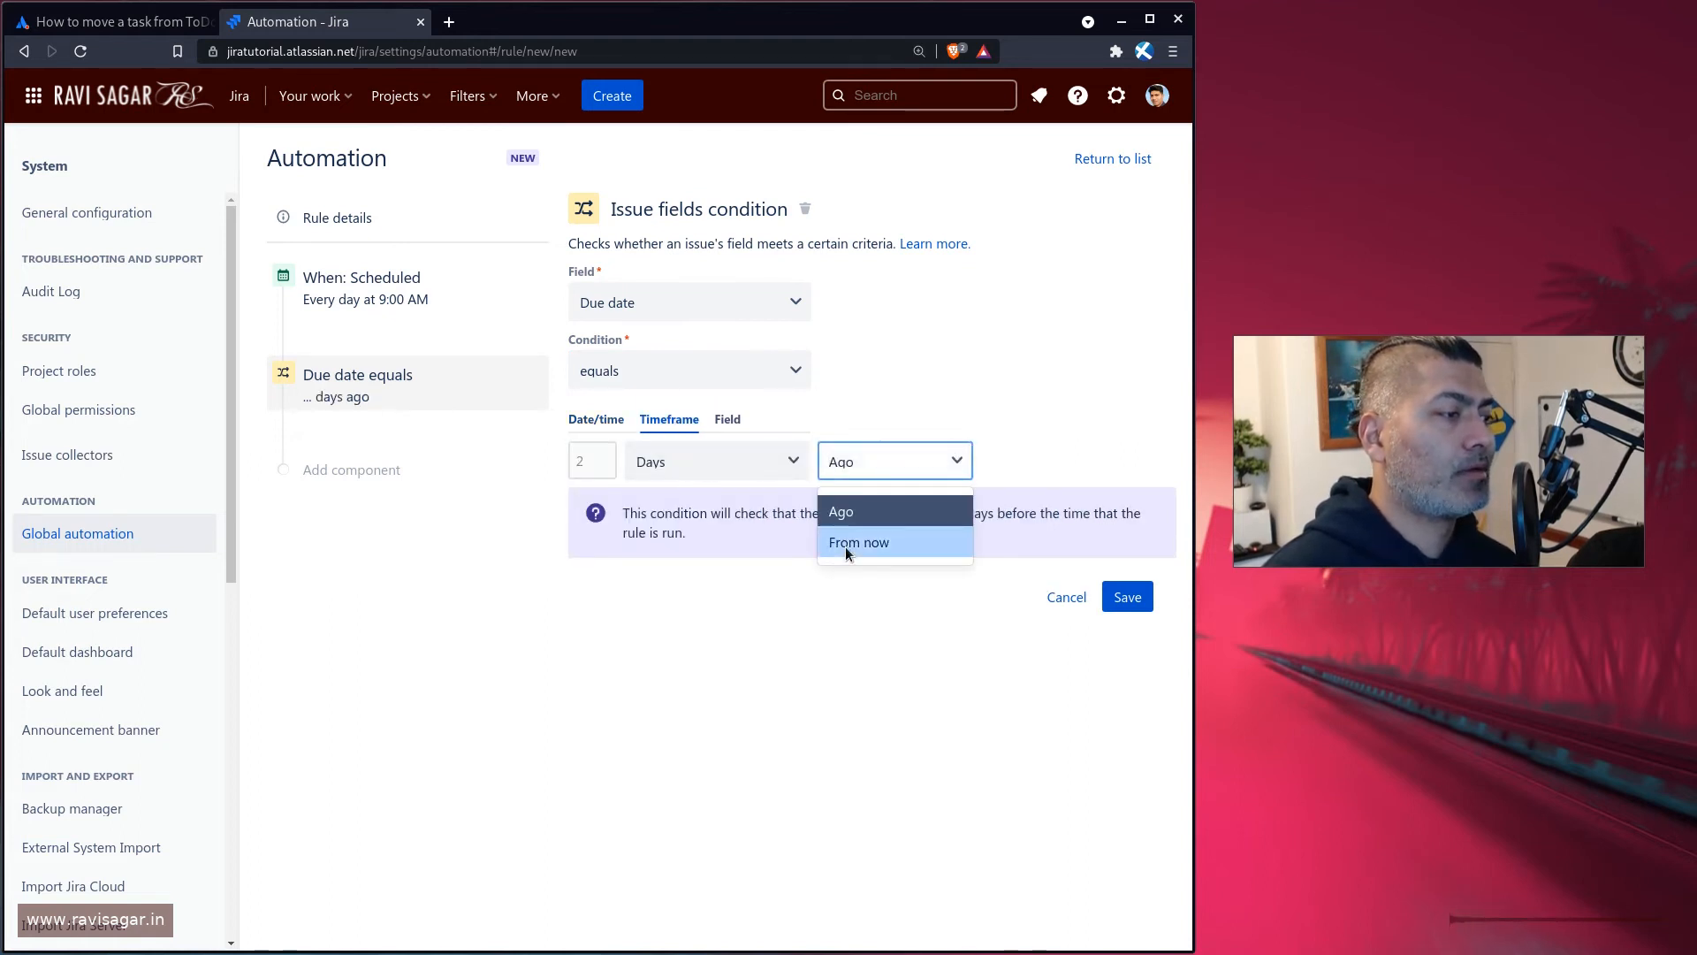
{"action": "left_click", "coordinate": [858, 541]}
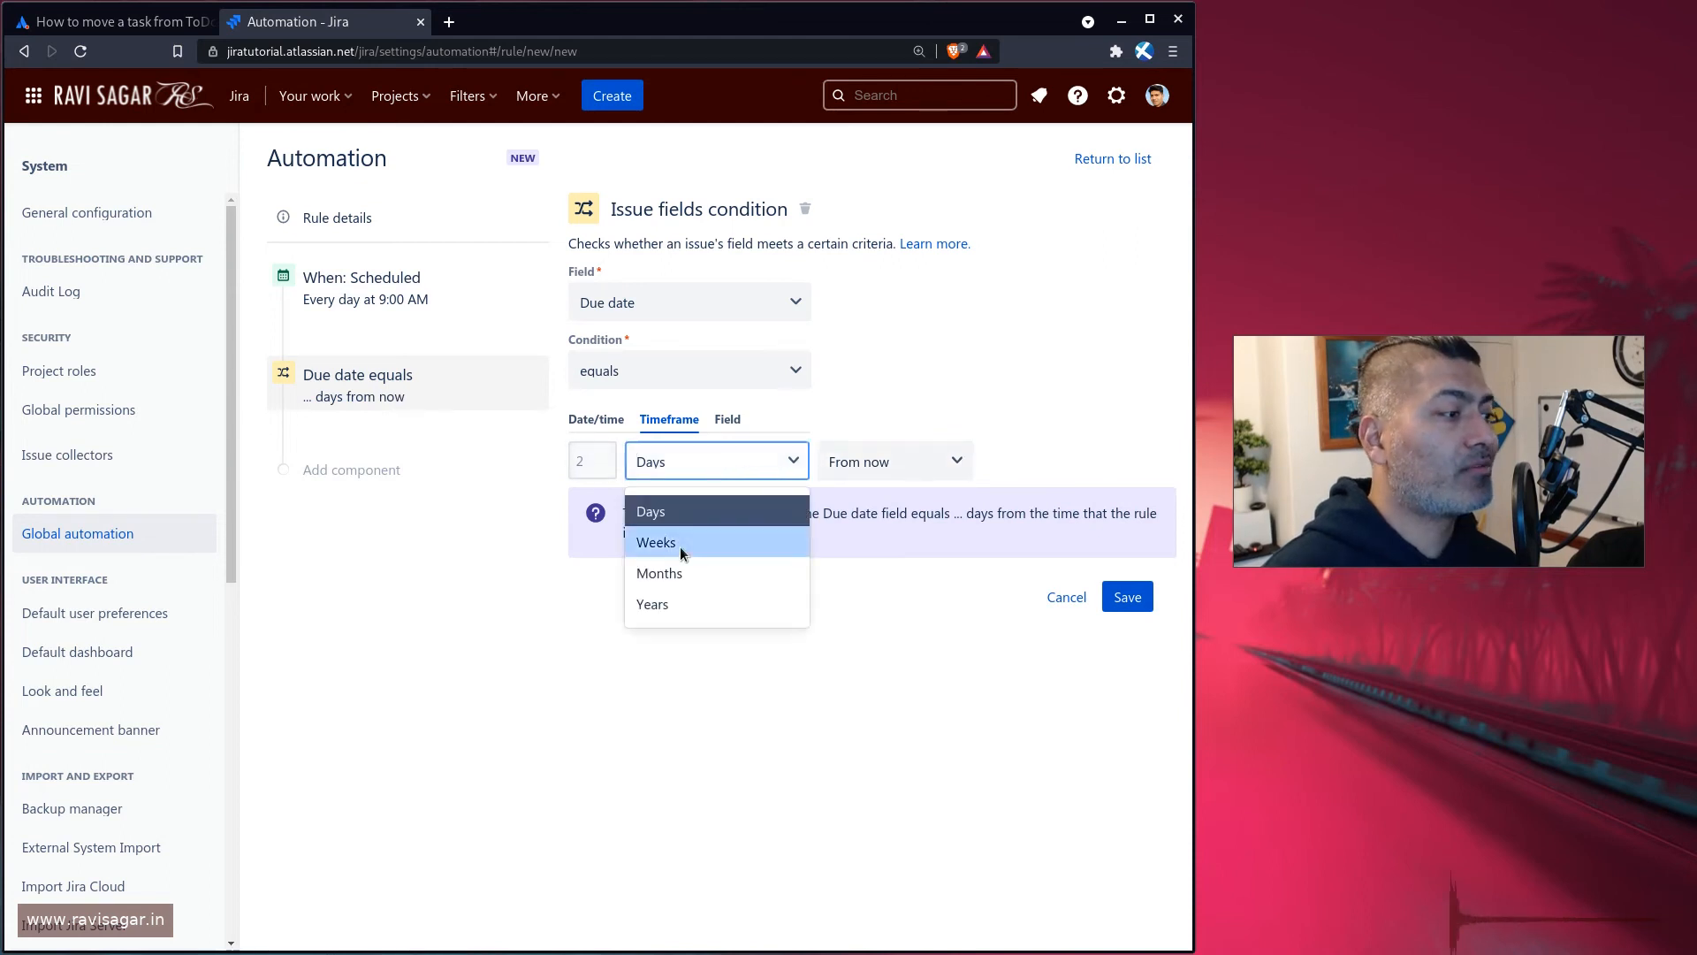
{"action": "left_click", "coordinate": [656, 542]}
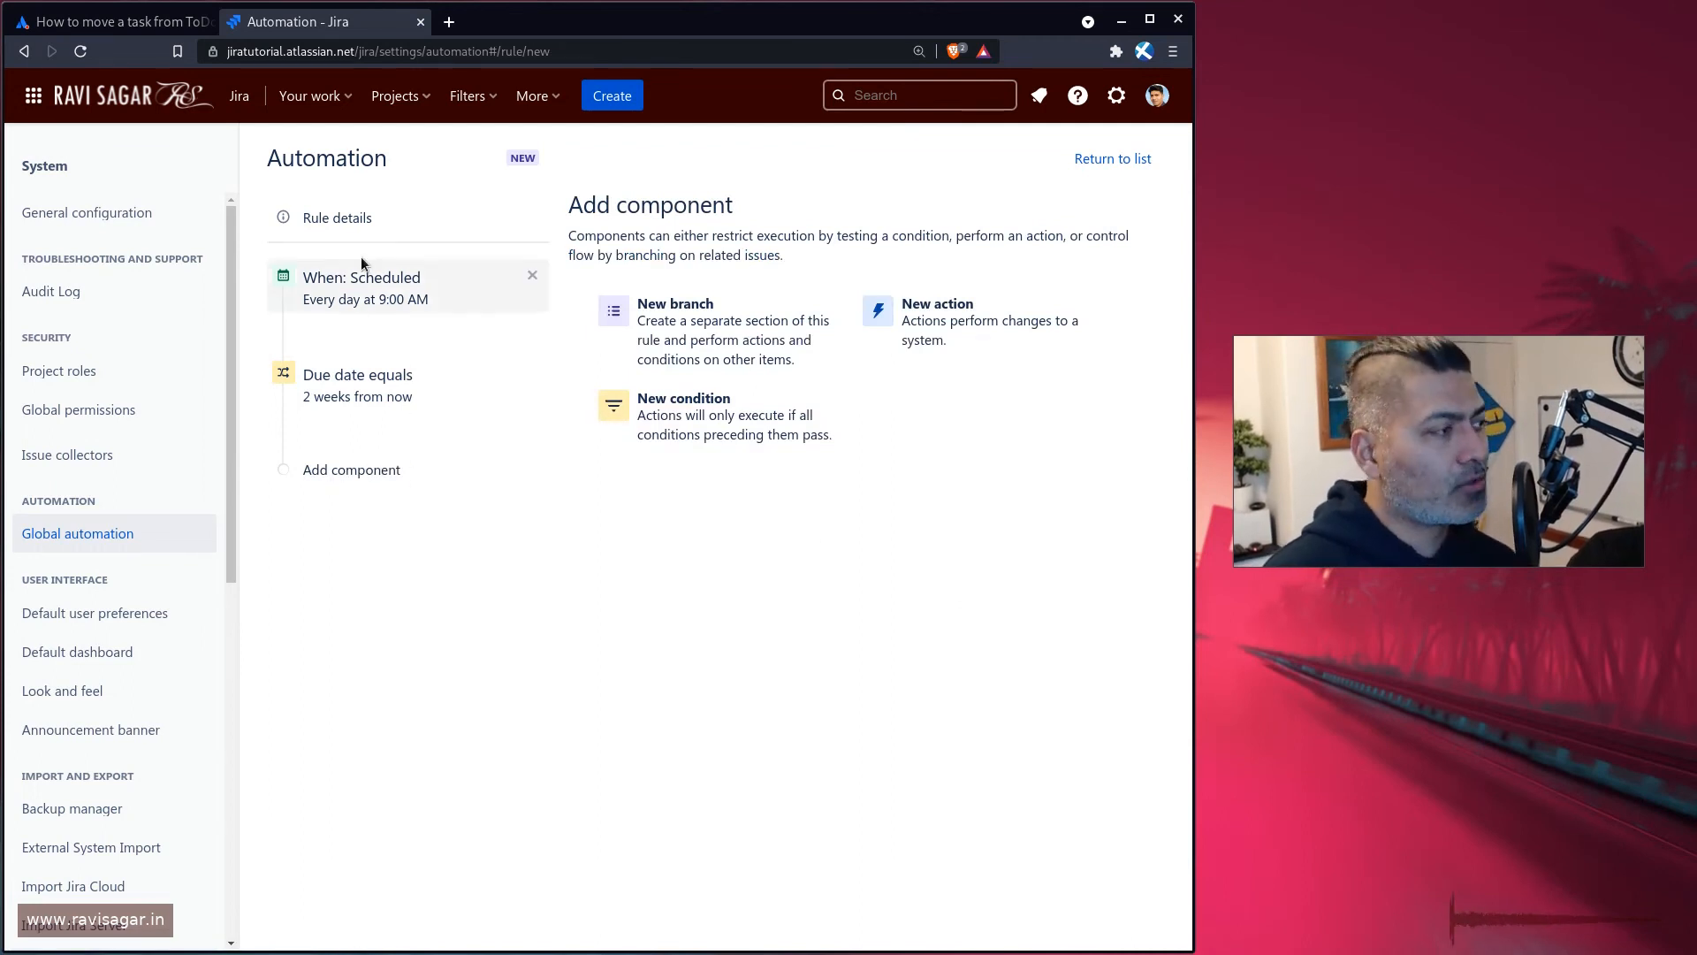
- Flip between the community question and the Automation rule, ending on the question's screenshot
{"action": "left_click", "coordinate": [108, 21]}
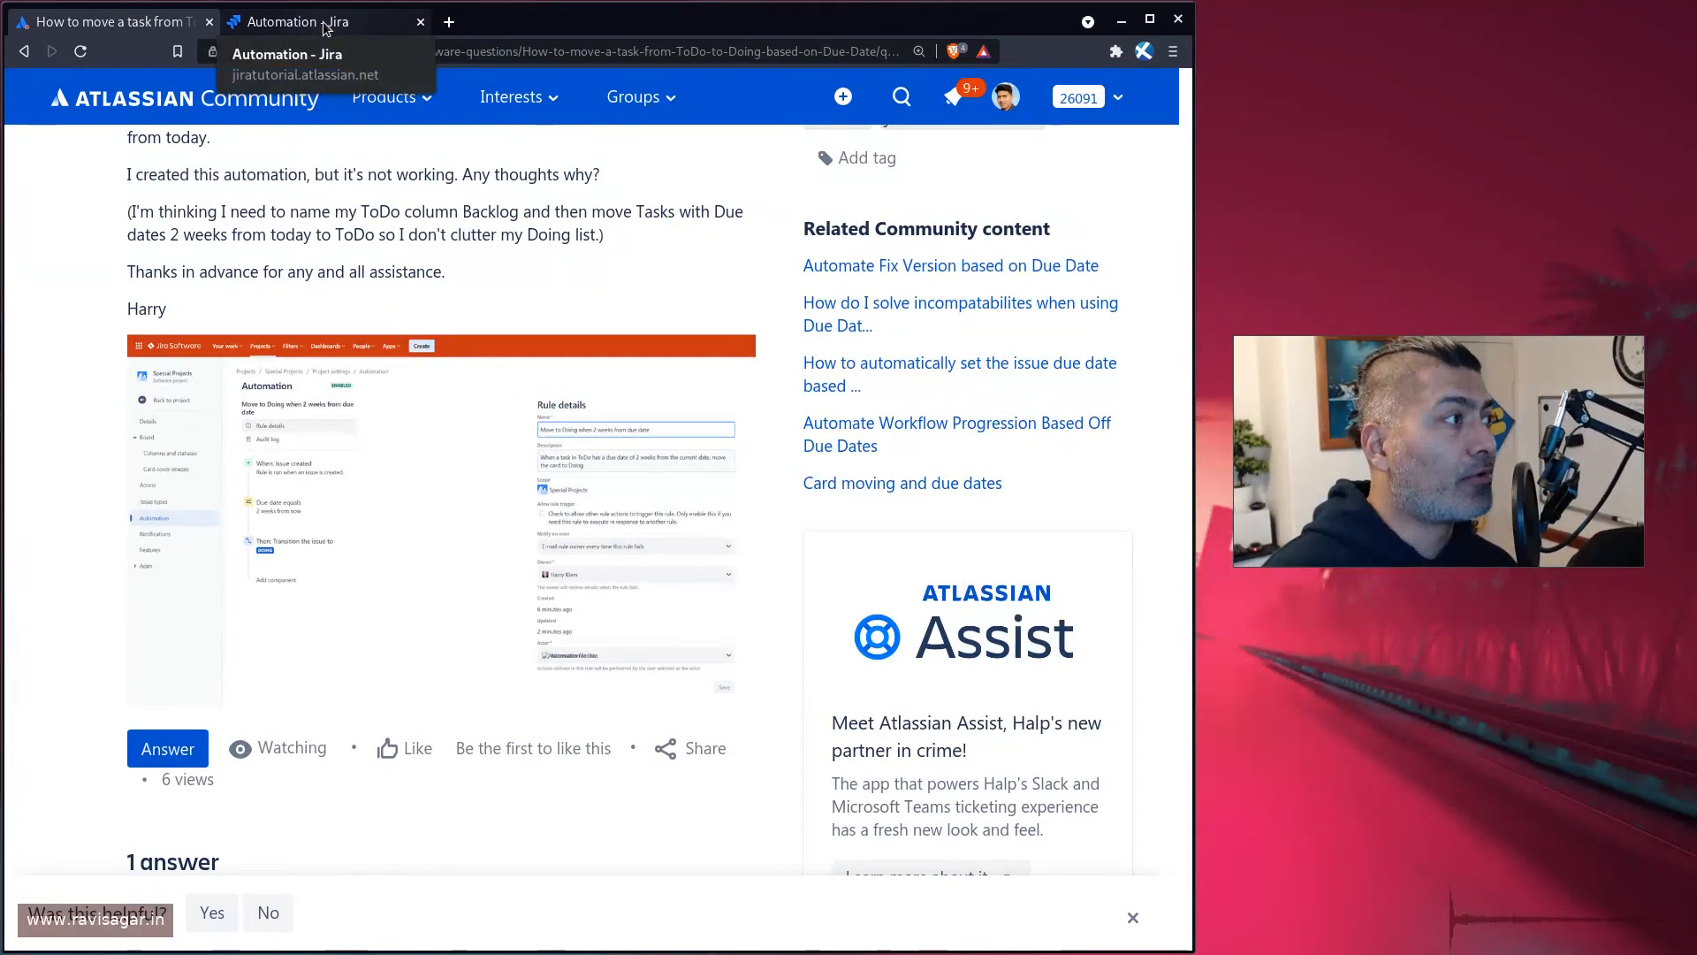
{"action": "left_click", "coordinate": [313, 21]}
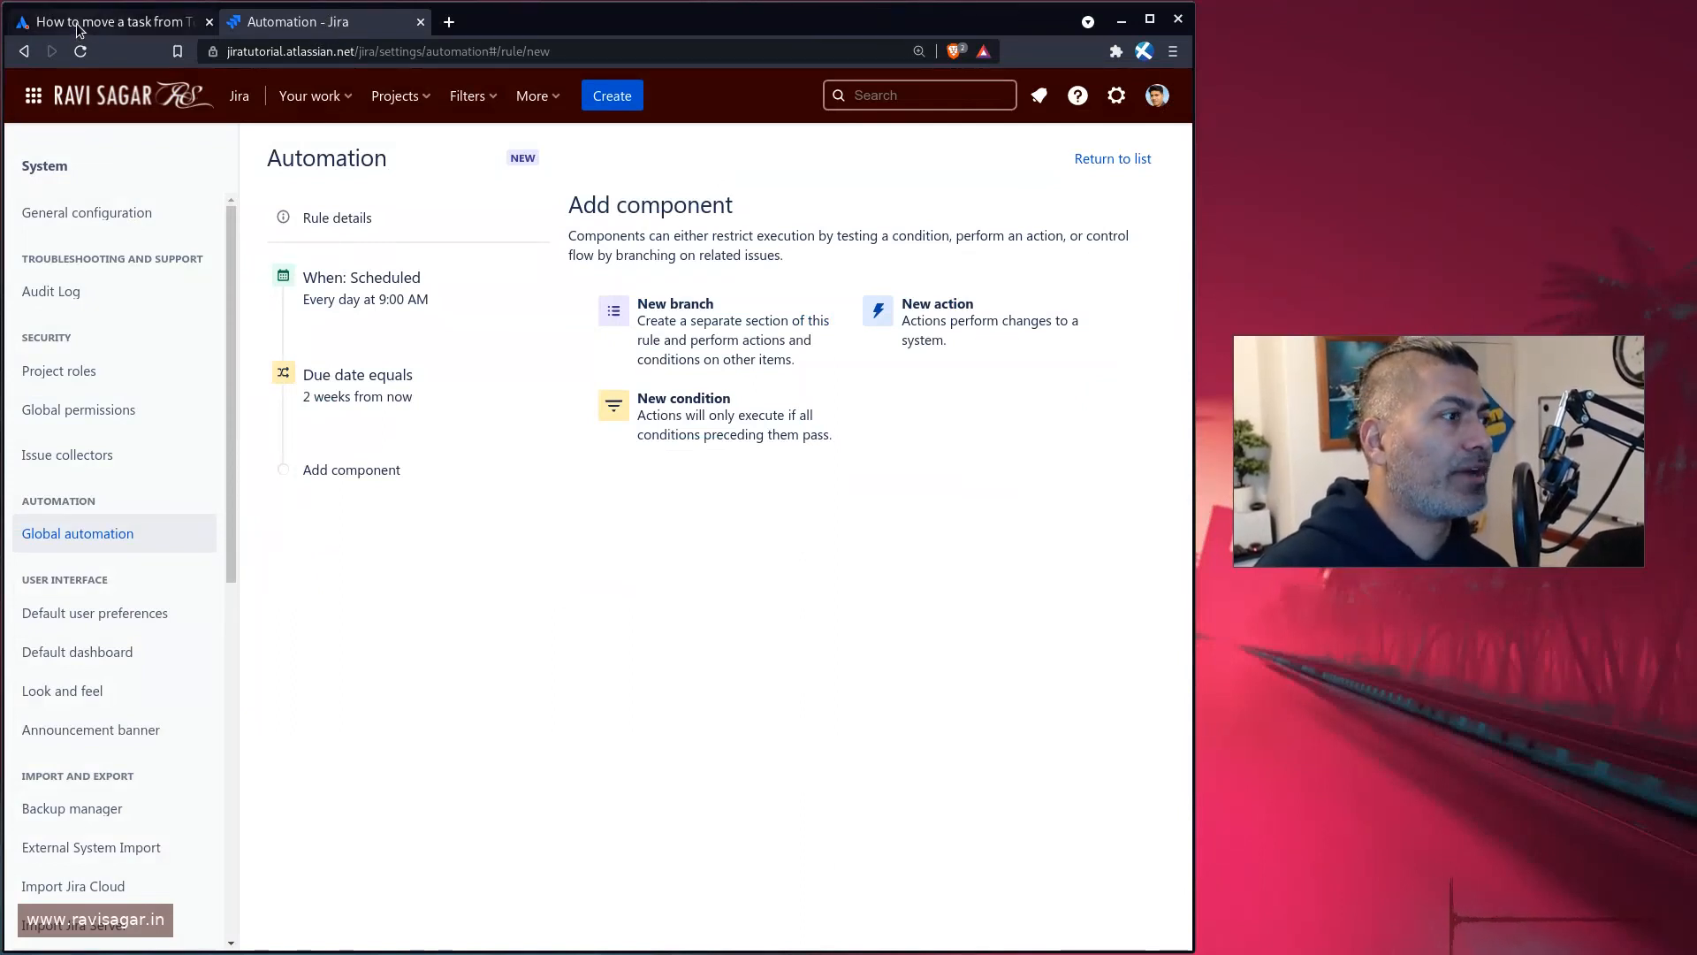
{"action": "left_click", "coordinate": [108, 21]}
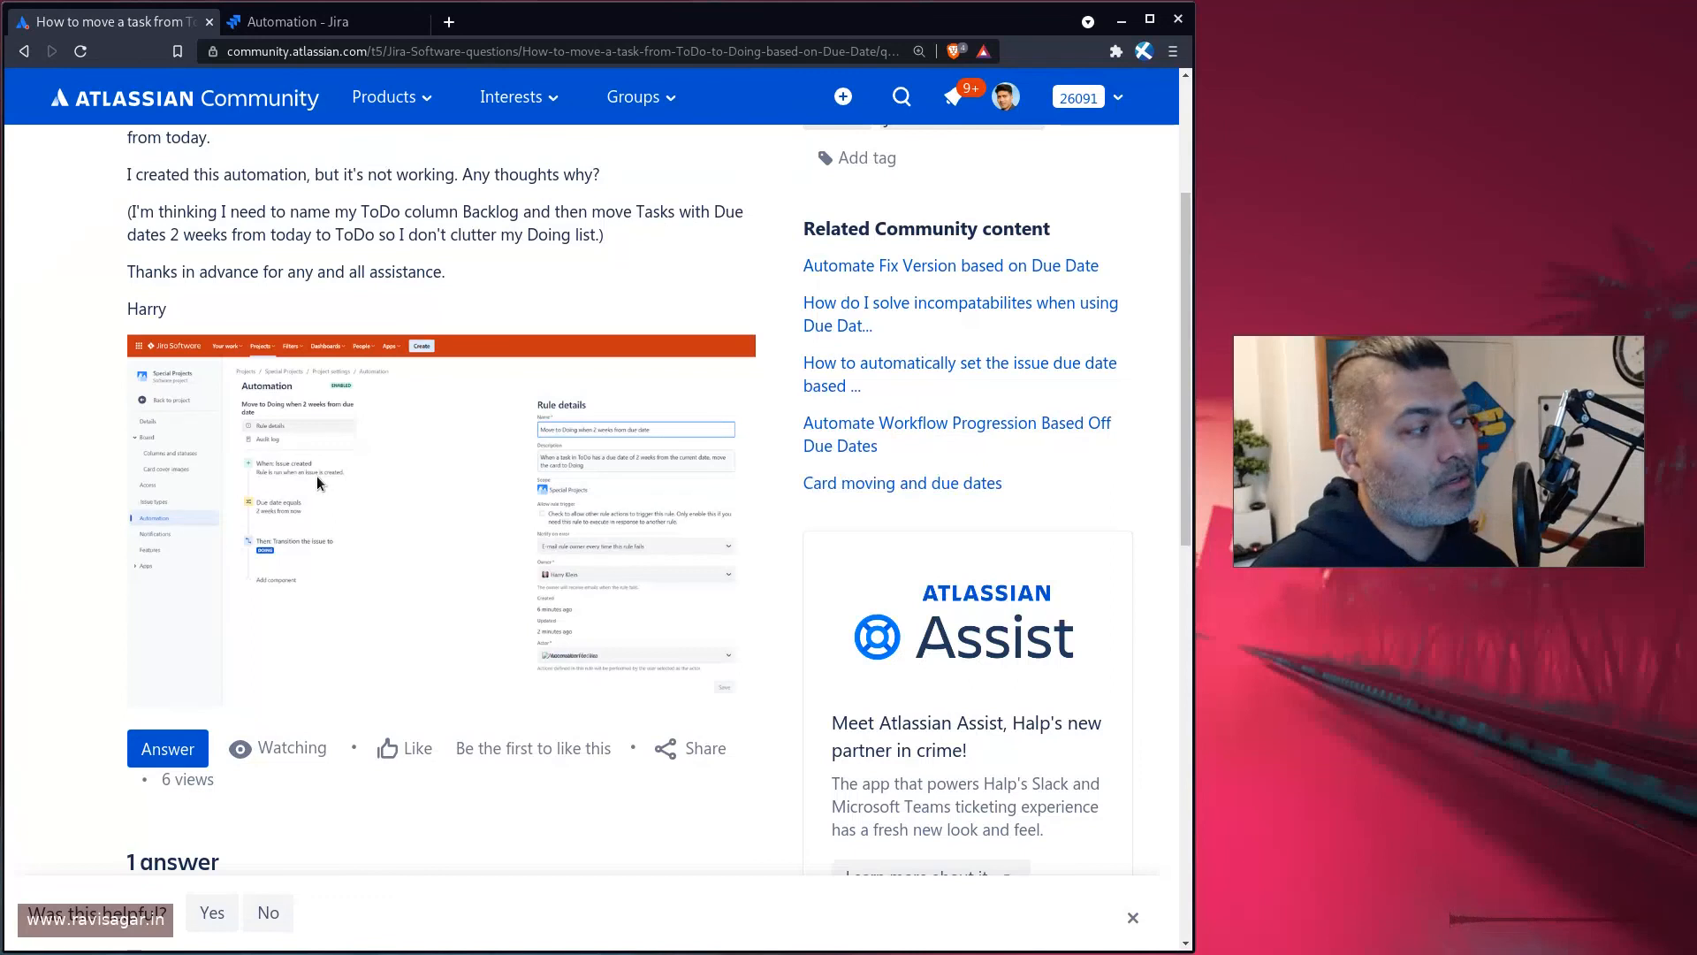
{"action": "mouse_move", "coordinate": [317, 482]}
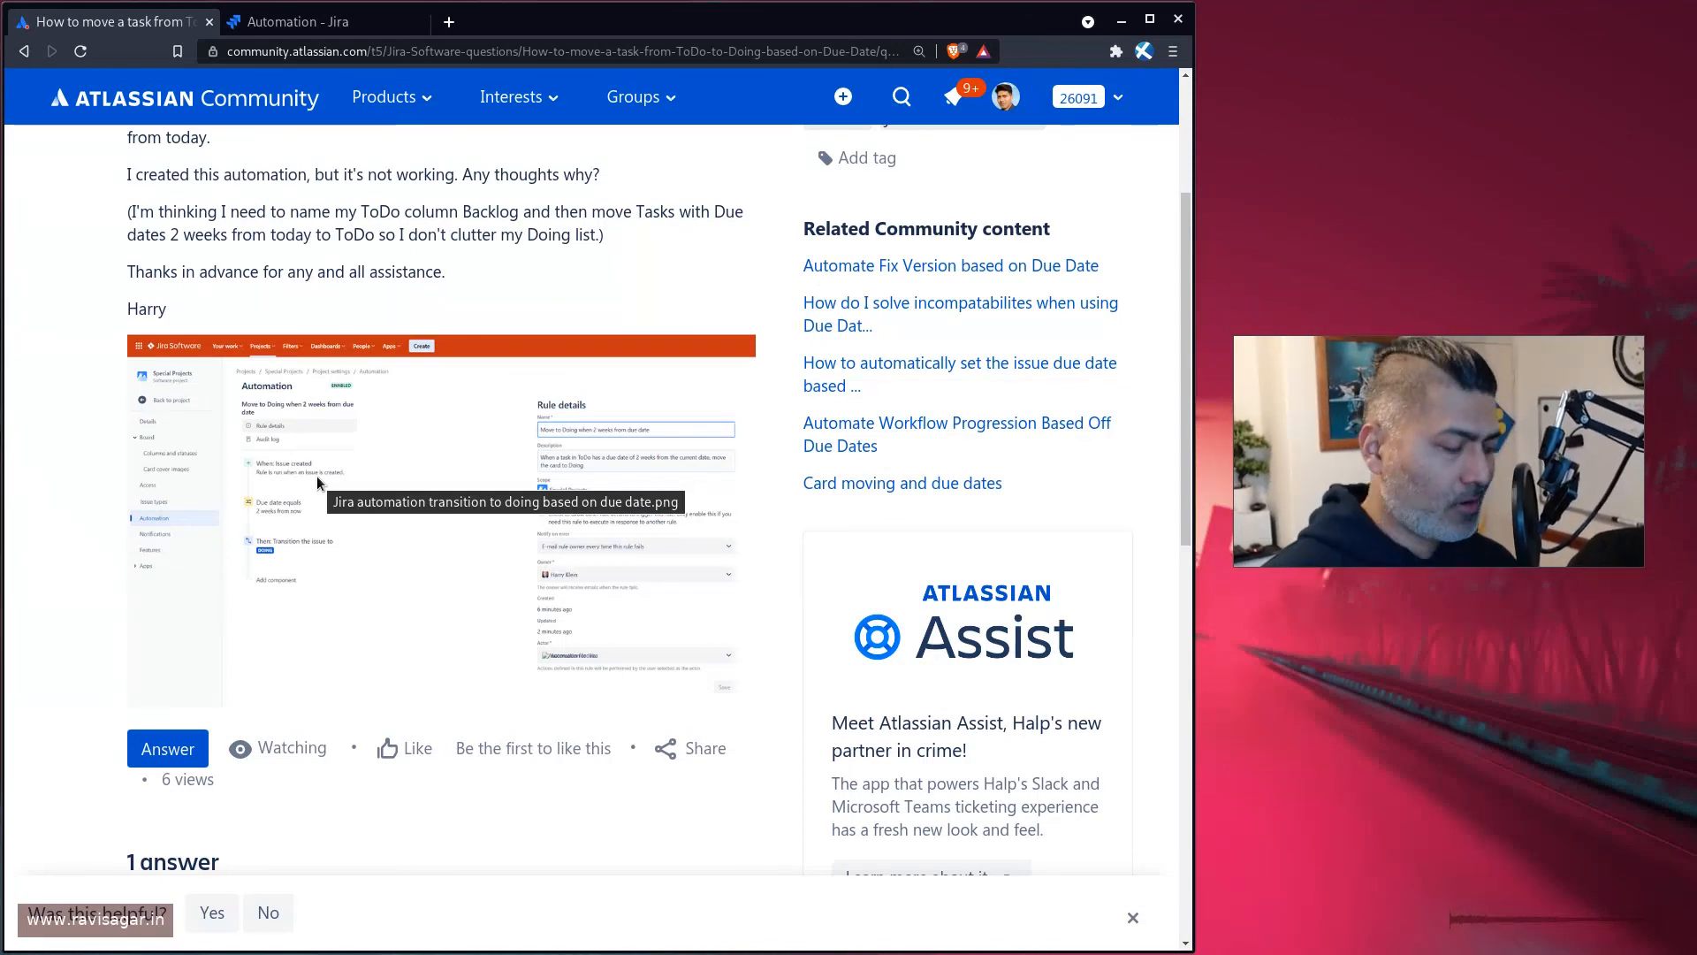
{"action": "mouse_move", "coordinate": [317, 483]}
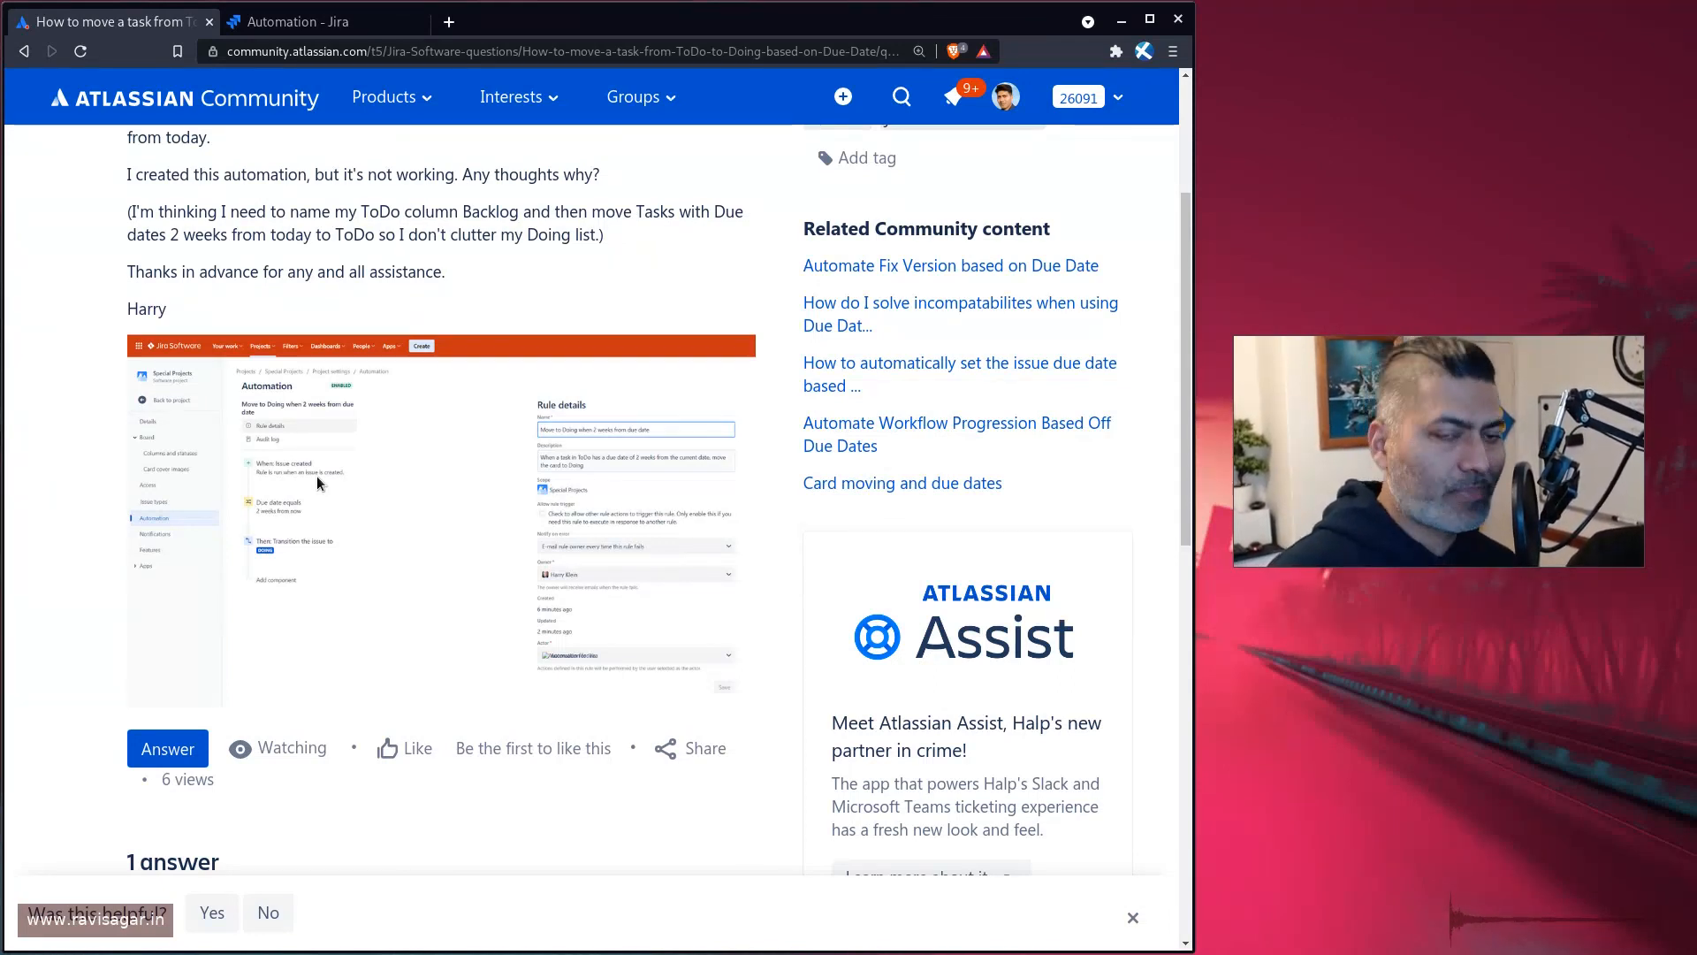